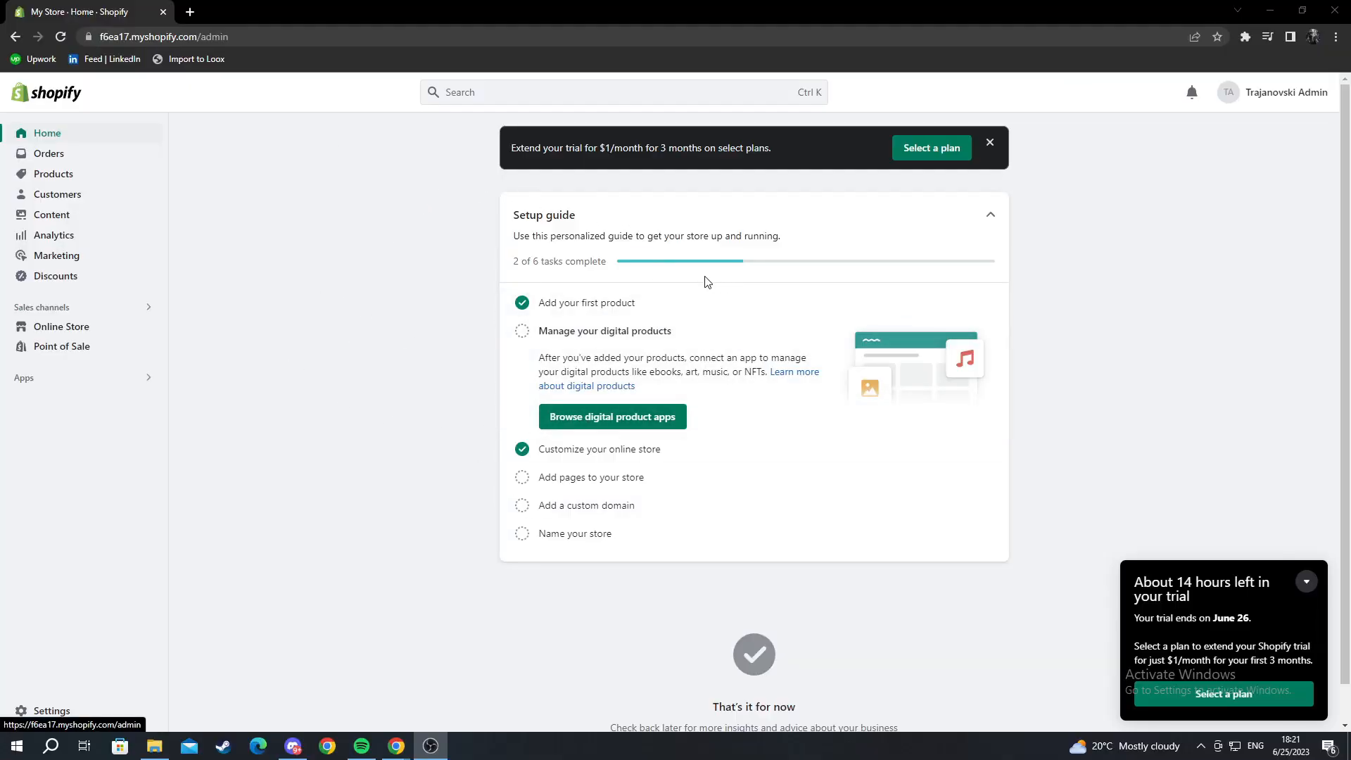
pyautogui.moveTo(118, 132)
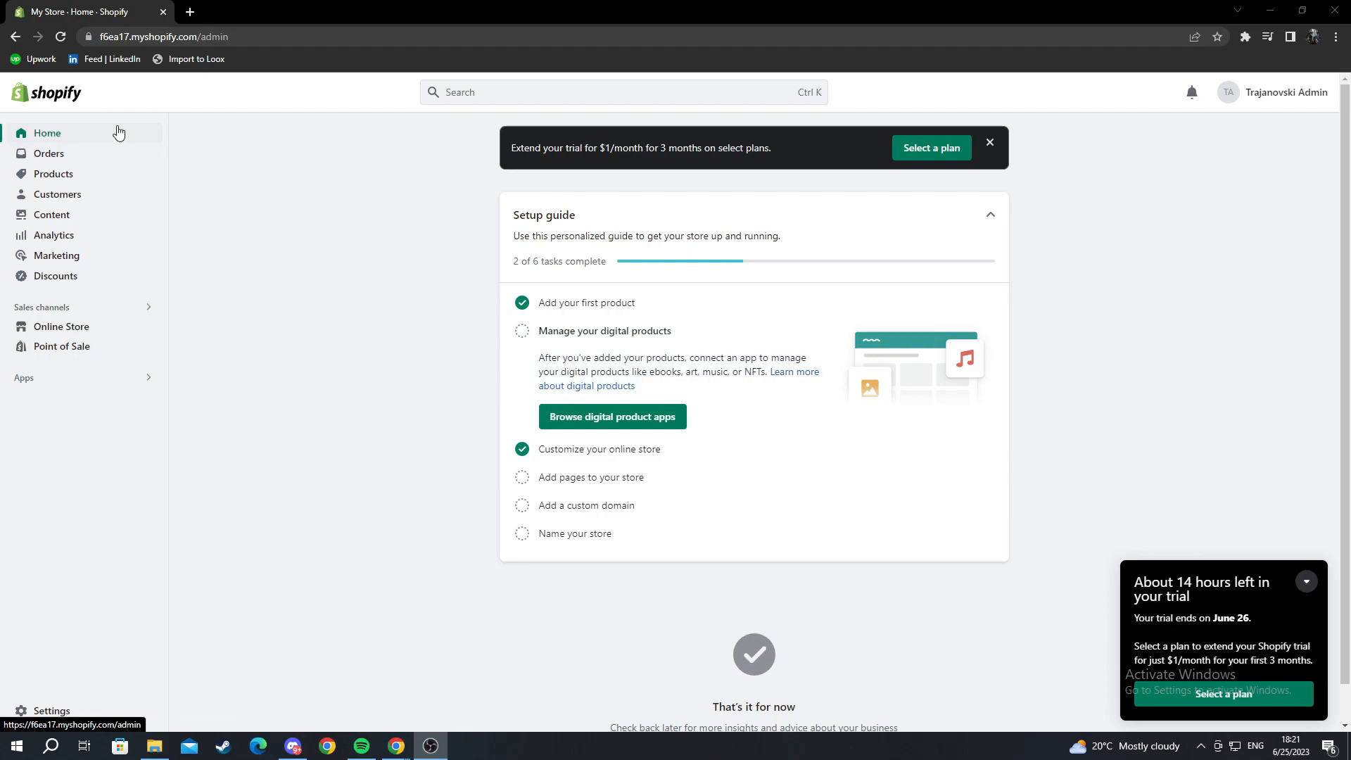
pyautogui.moveTo(60, 325)
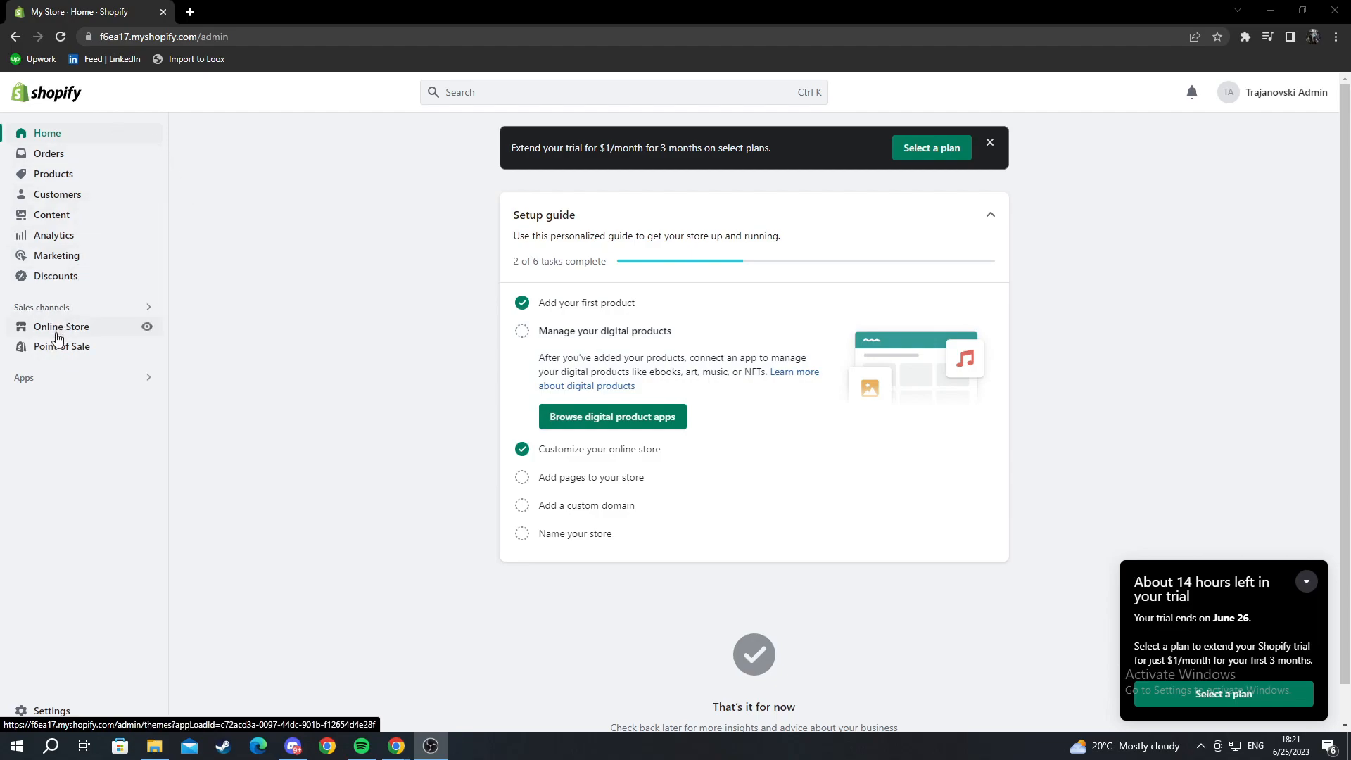
pyautogui.moveTo(106, 331)
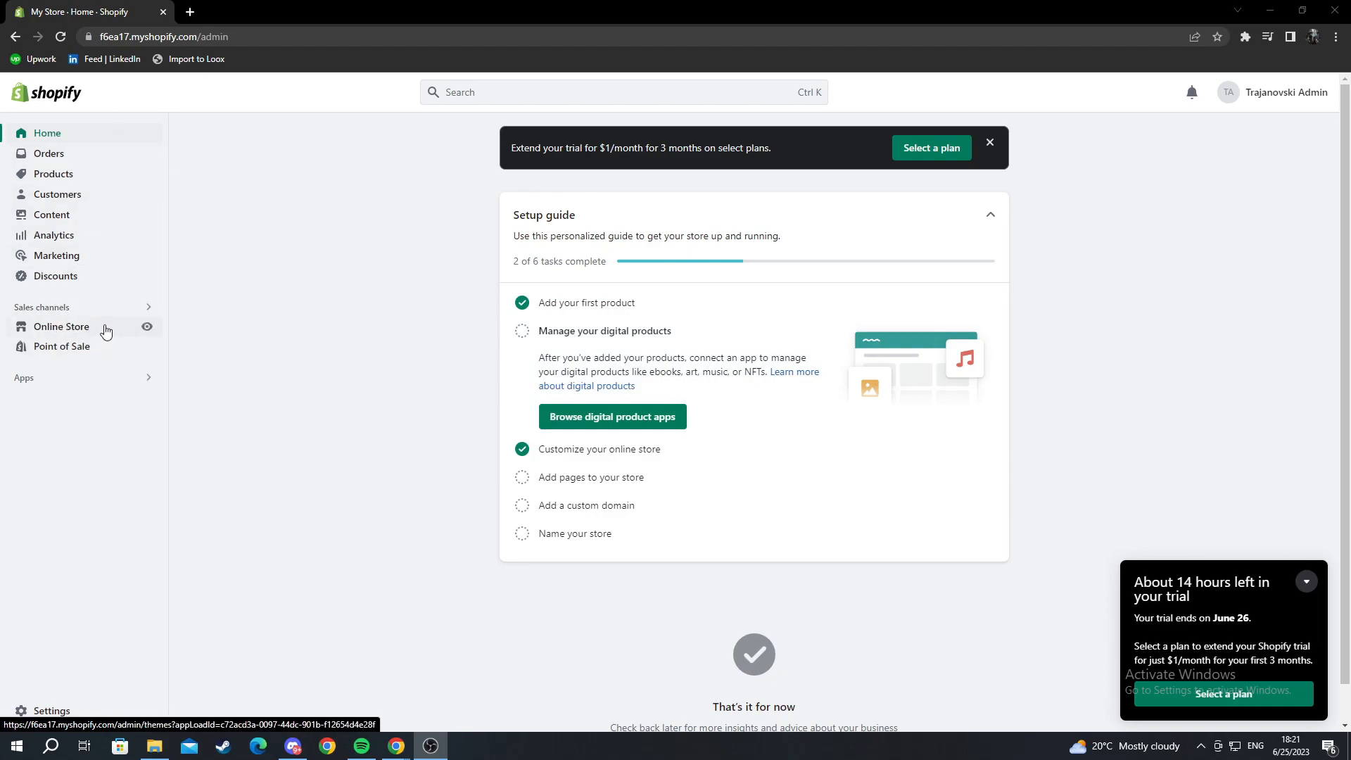
# - Go to Online Store to reach the Themes page with Dawn as current theme
pyautogui.click(61, 325)
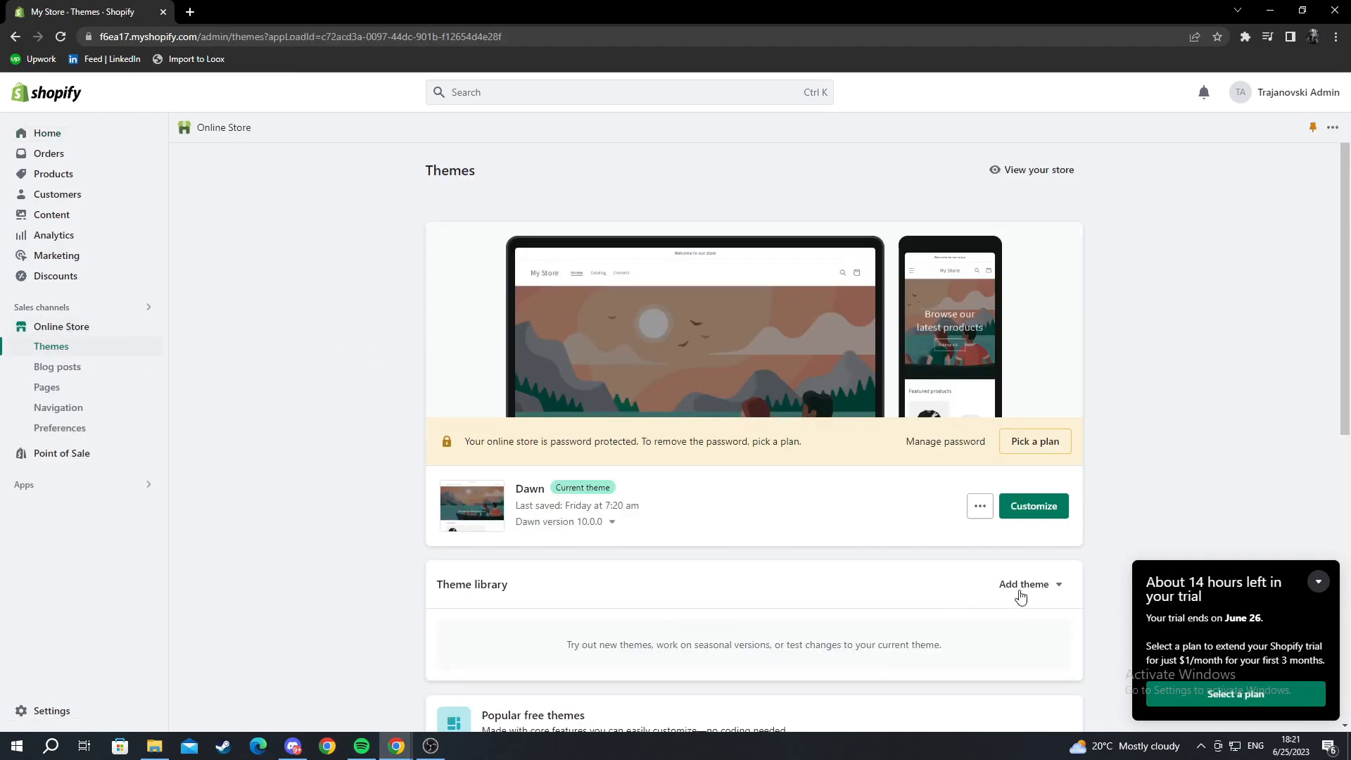
# - Customize the Dawn theme's Home page and select the Header section
pyautogui.click(1032, 505)
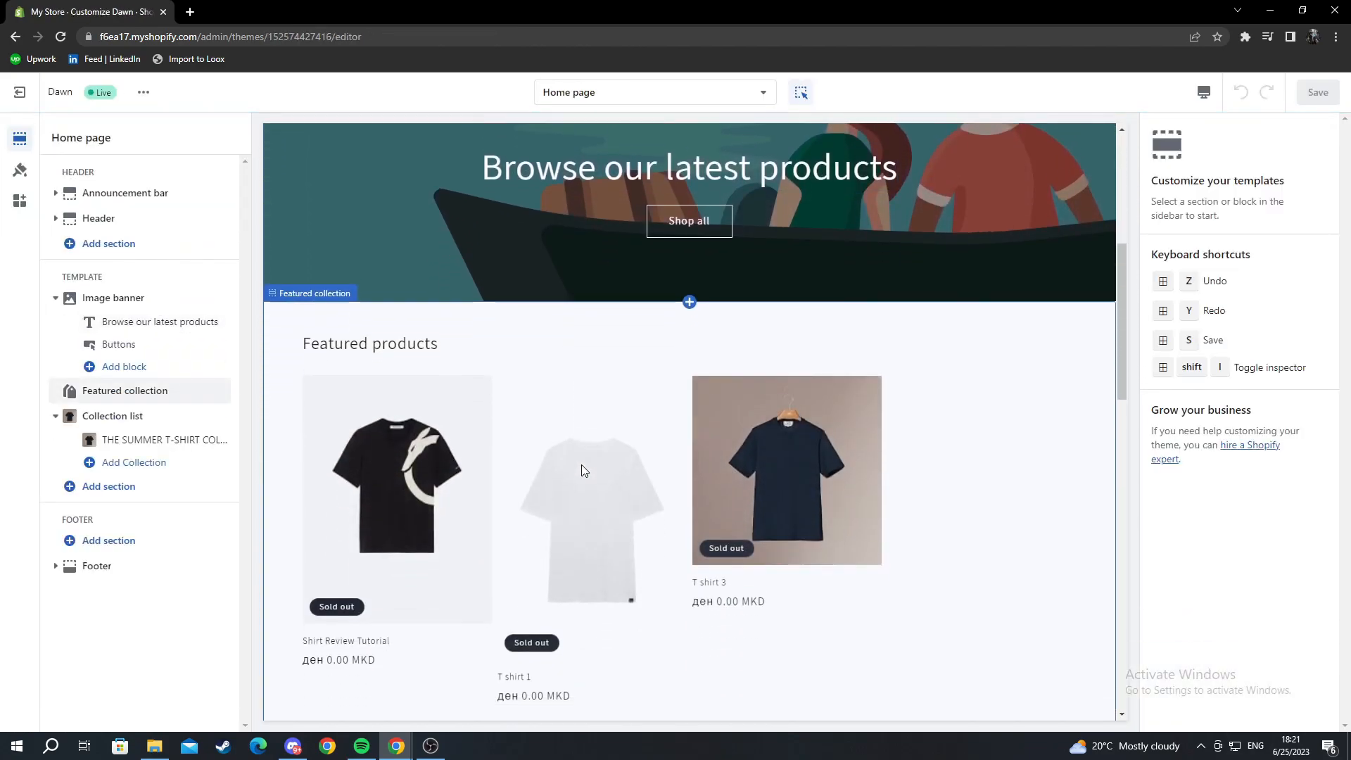
pyautogui.scroll(-3)
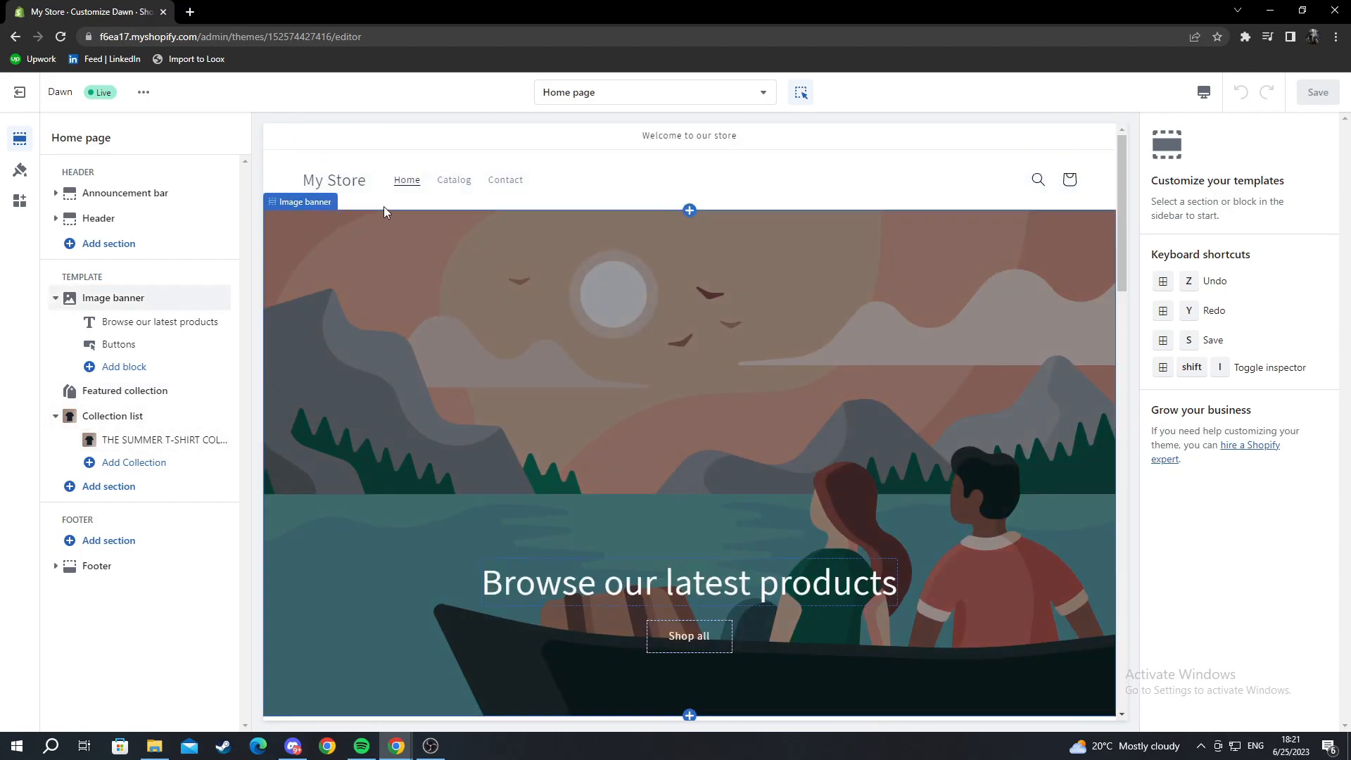
pyautogui.click(97, 218)
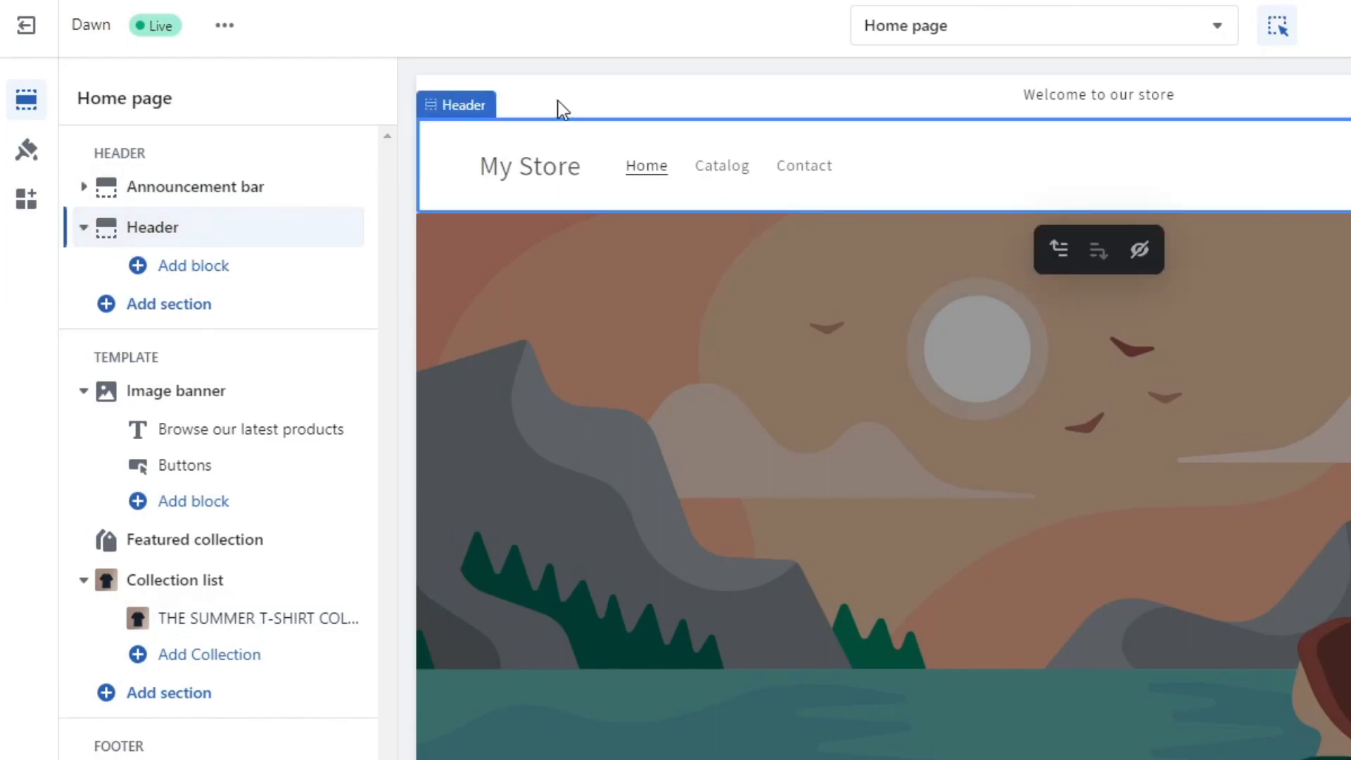
pyautogui.moveTo(463, 214)
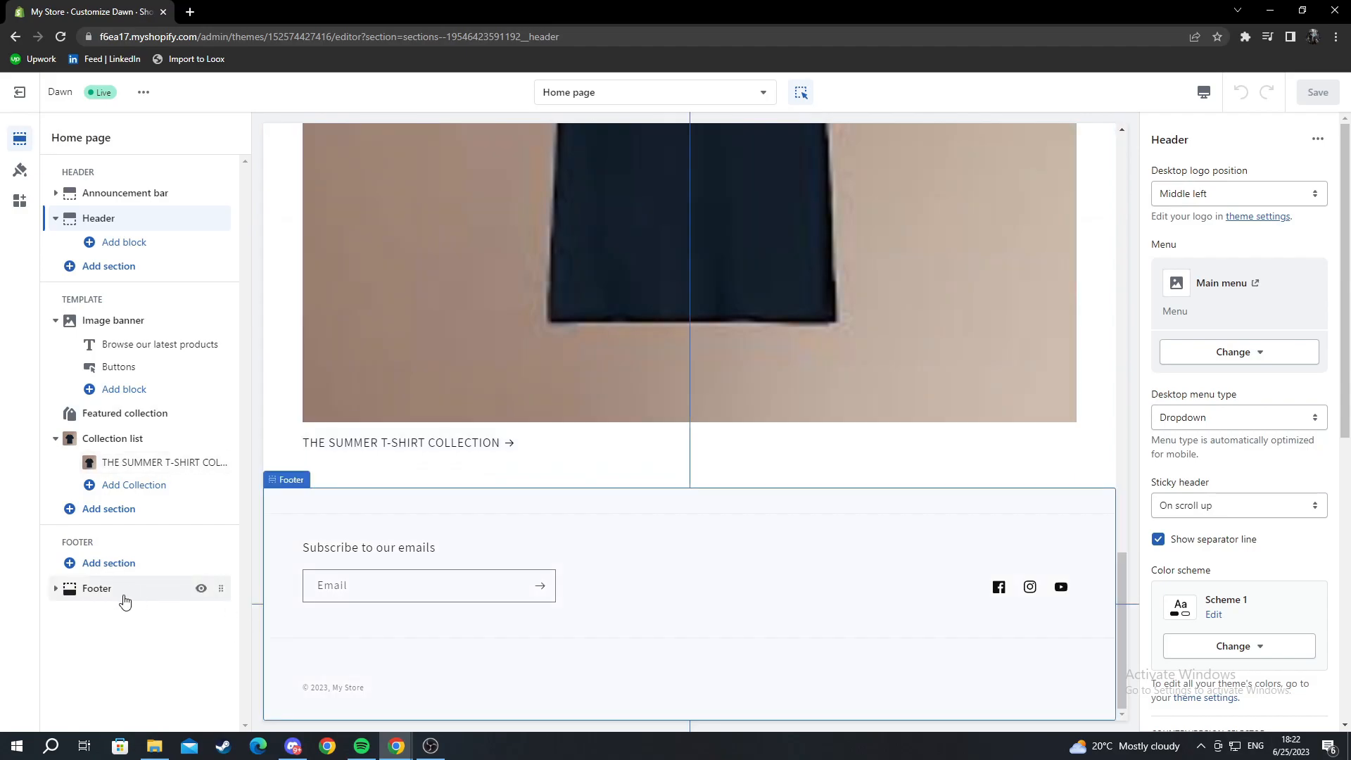
# - Select the Footer section in the editor's section list
pyautogui.click(97, 589)
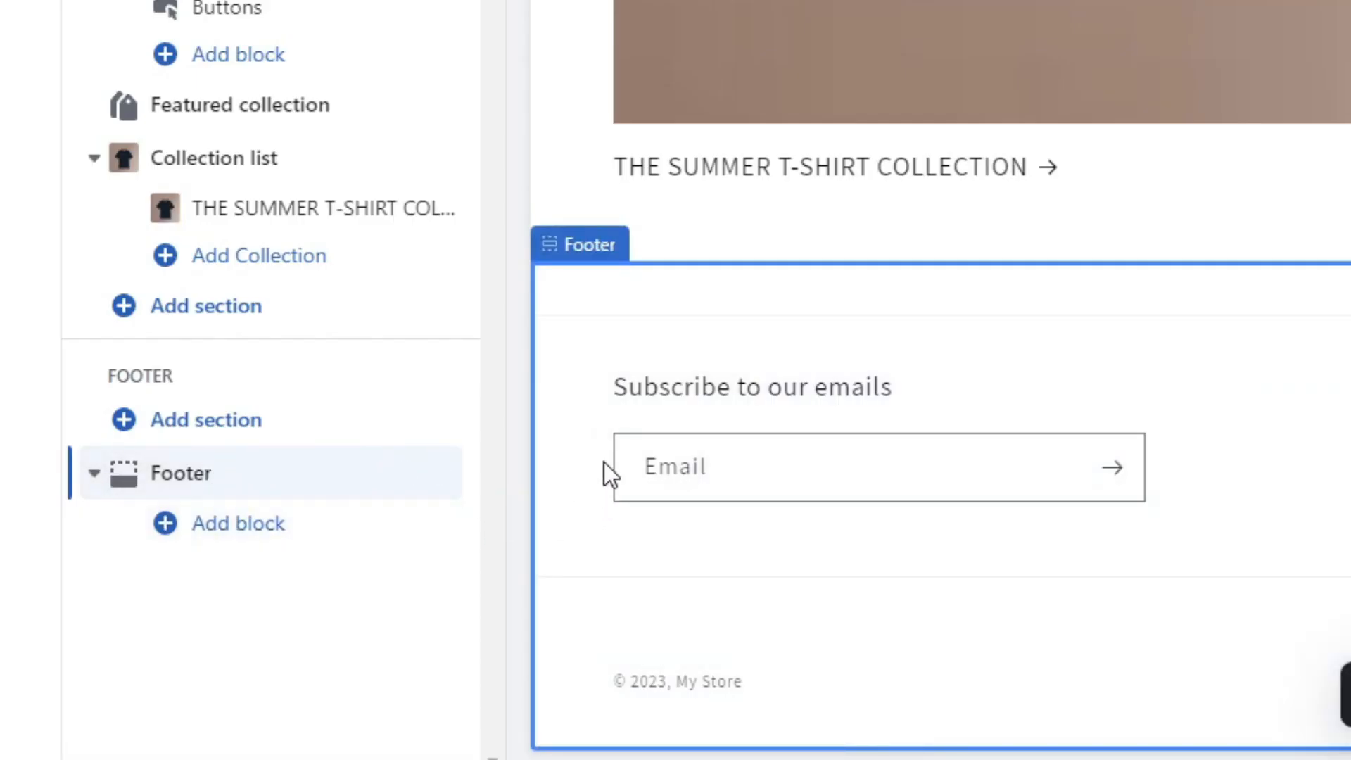
pyautogui.moveTo(1165, 239)
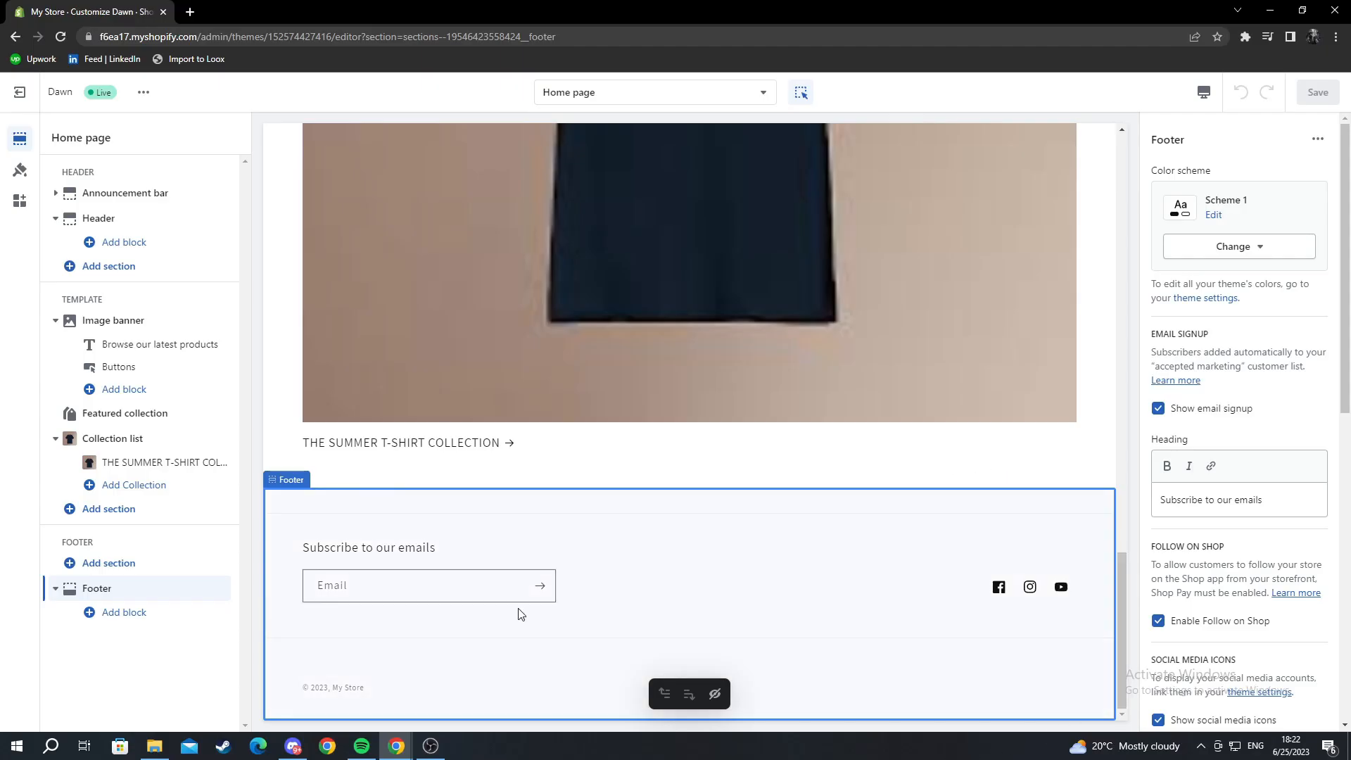
pyautogui.moveTo(325, 556)
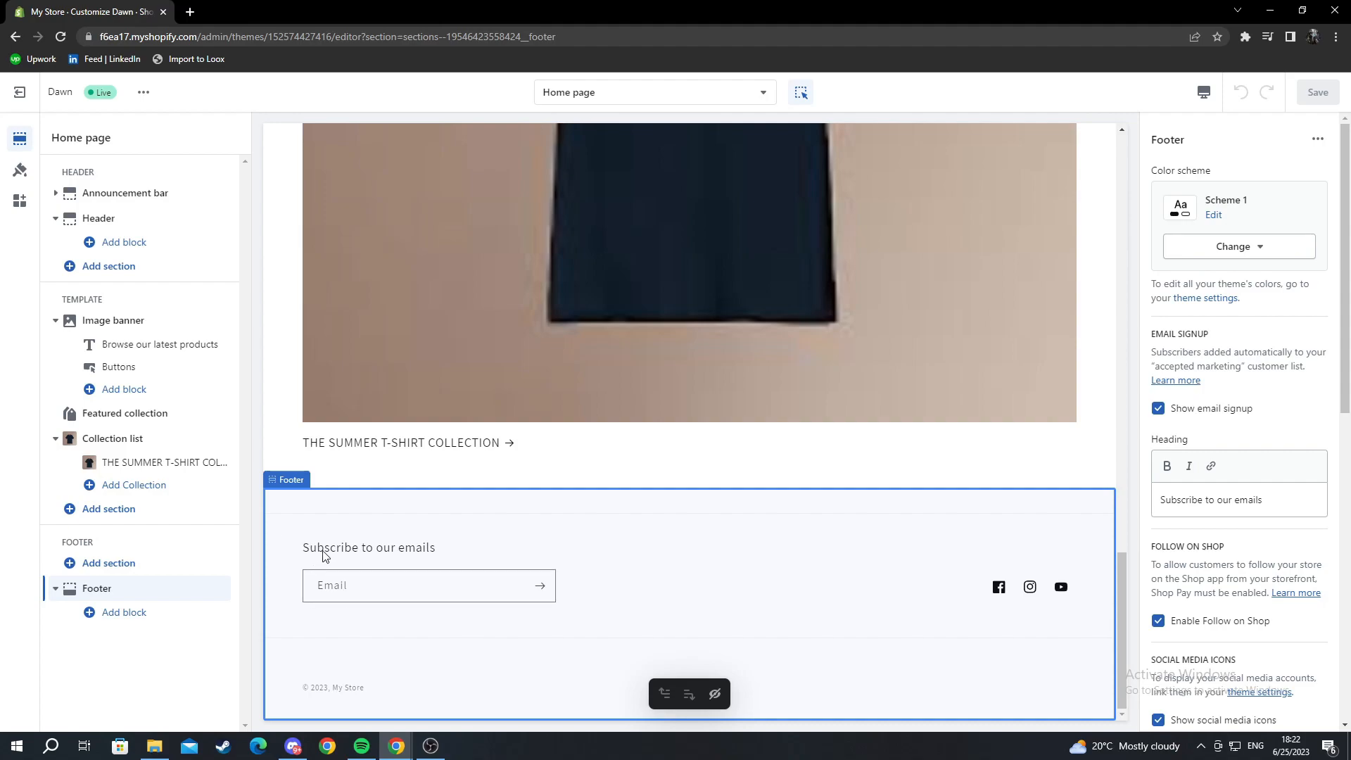
pyautogui.moveTo(1000, 587)
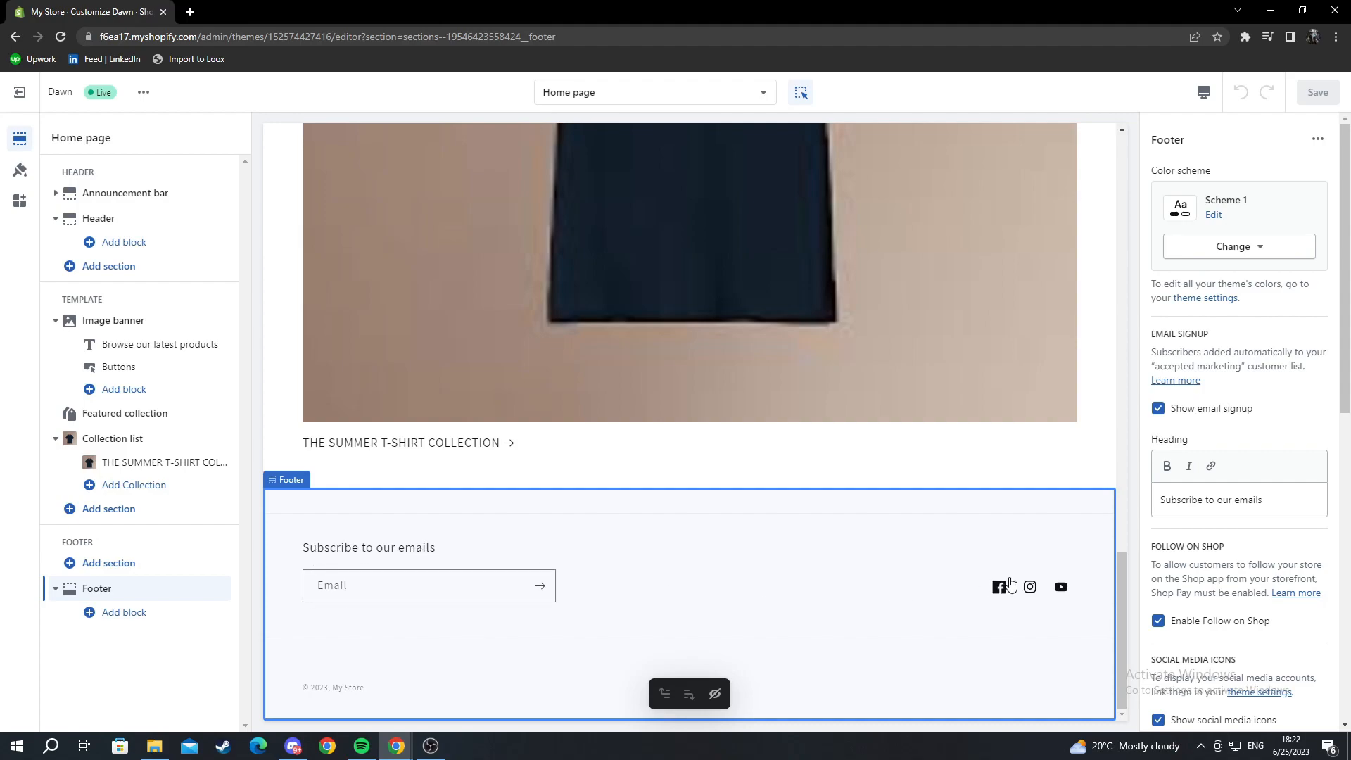
pyautogui.moveTo(1062, 587)
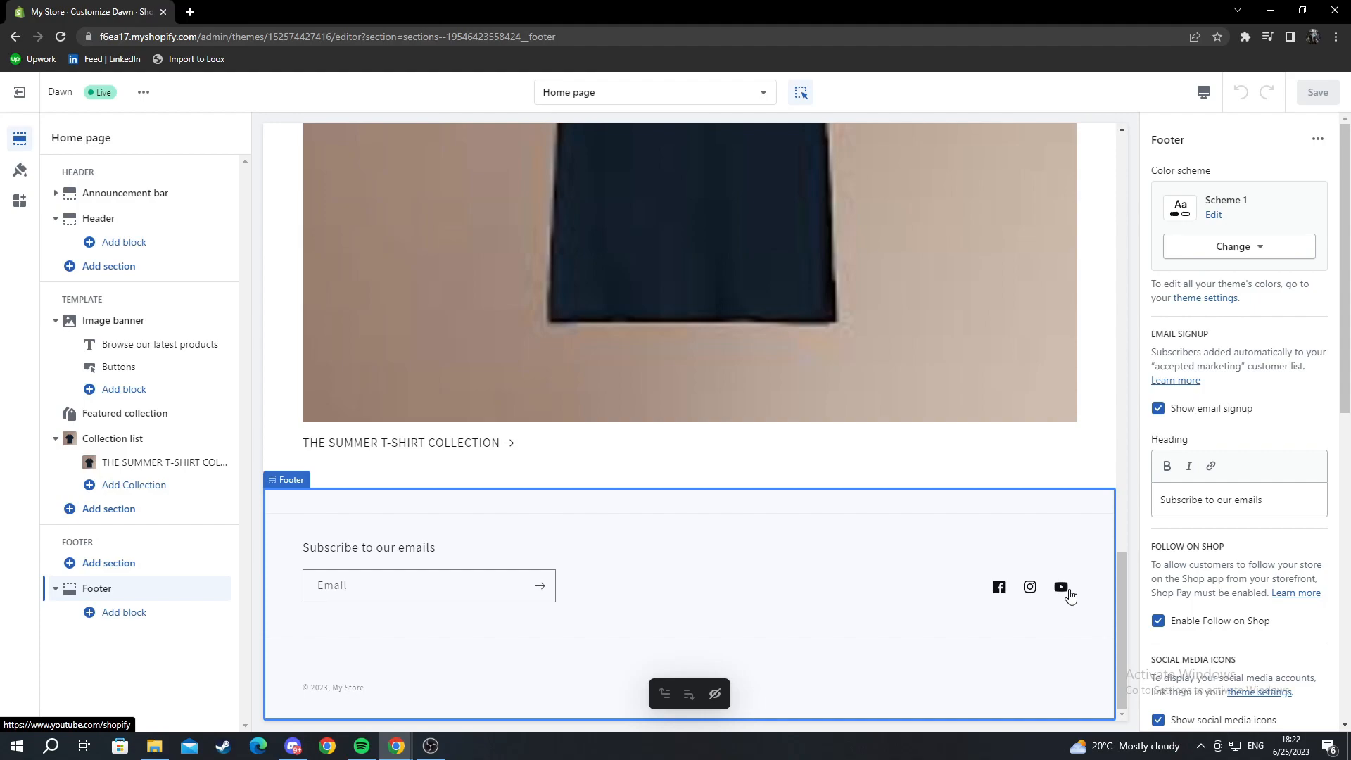
pyautogui.moveTo(1227, 231)
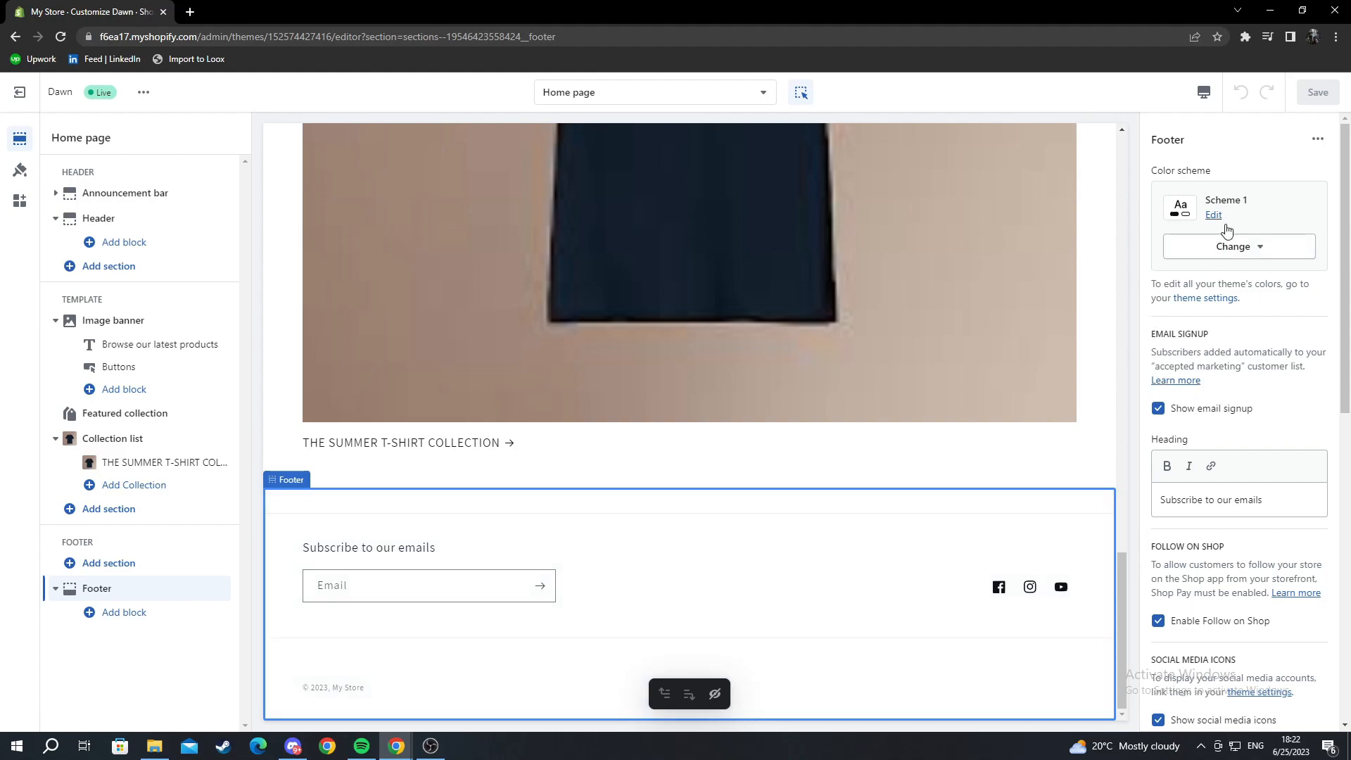
# - Try Scheme 3, then settle on the blue Scheme 5 for the footer
pyautogui.click(1238, 246)
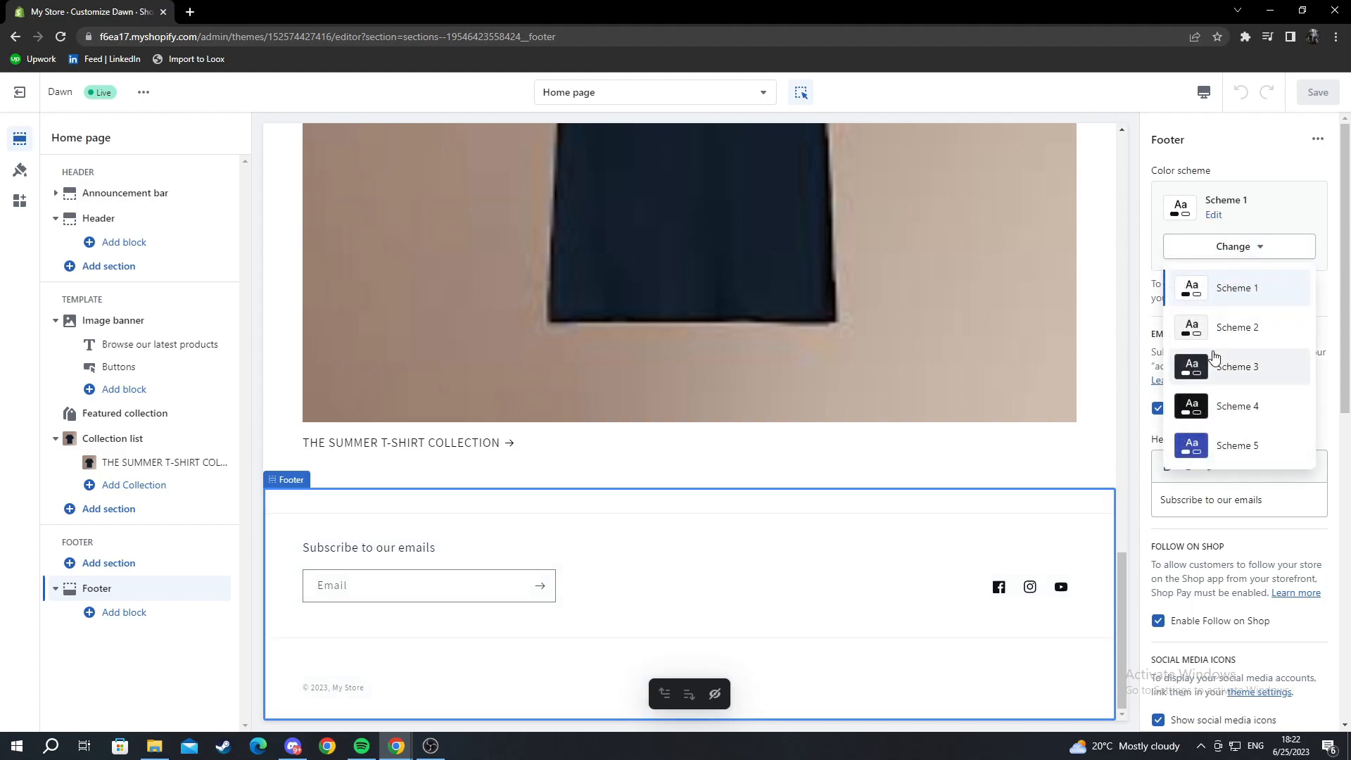
pyautogui.click(1236, 366)
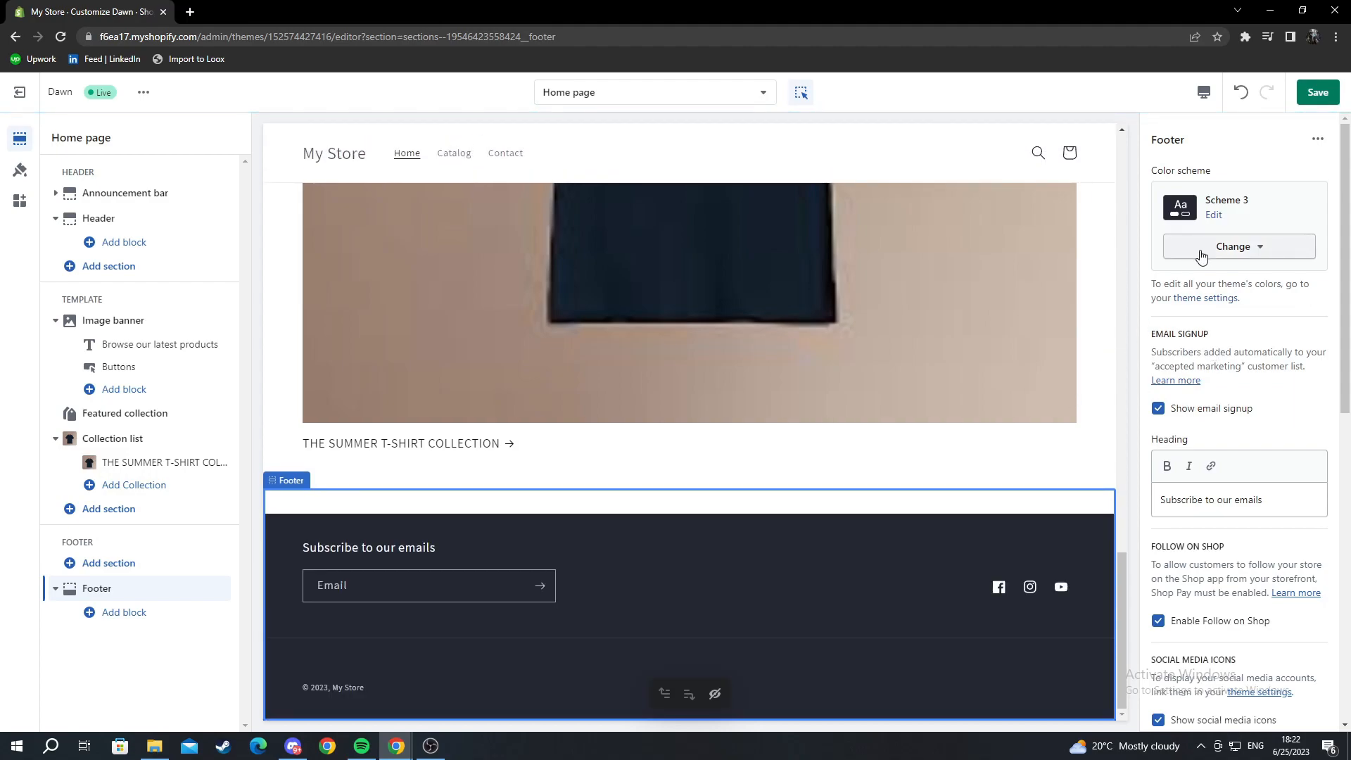
pyautogui.click(1238, 247)
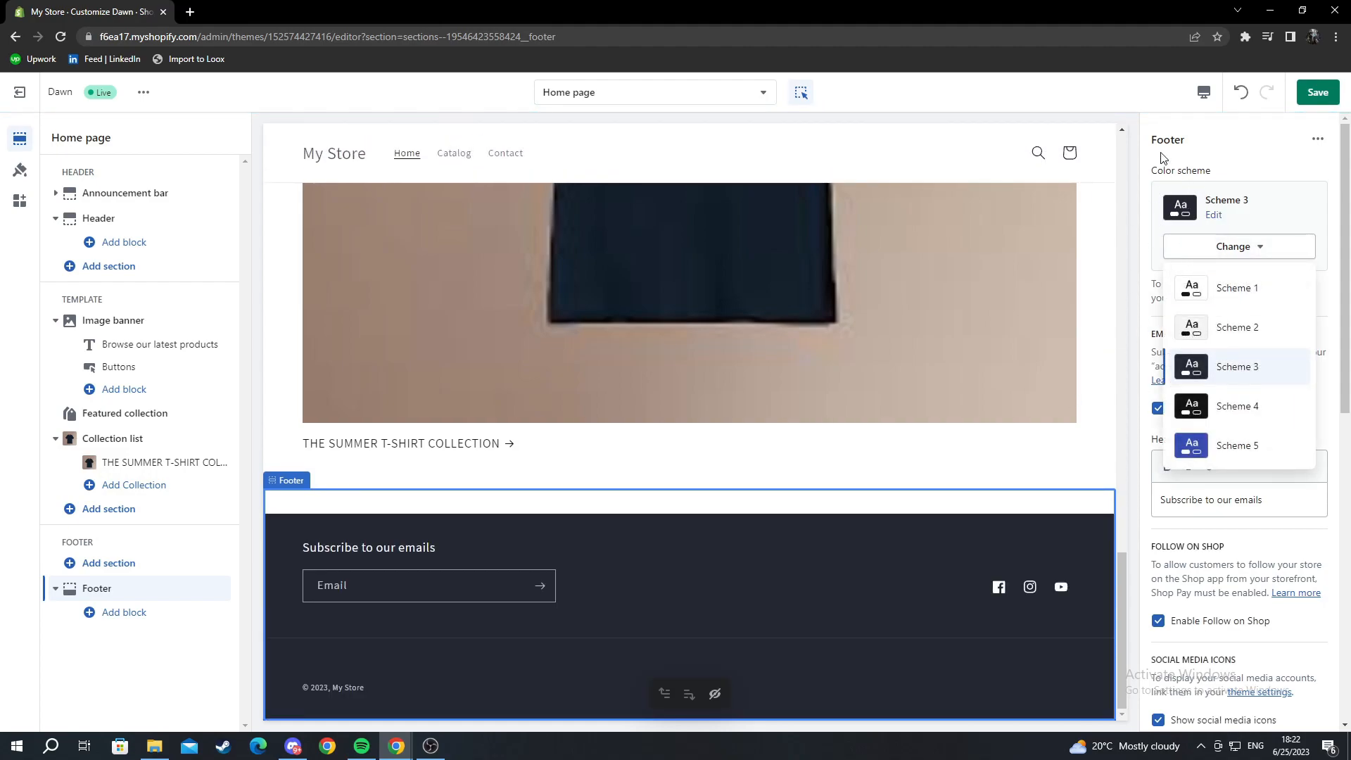
pyautogui.moveTo(1218, 406)
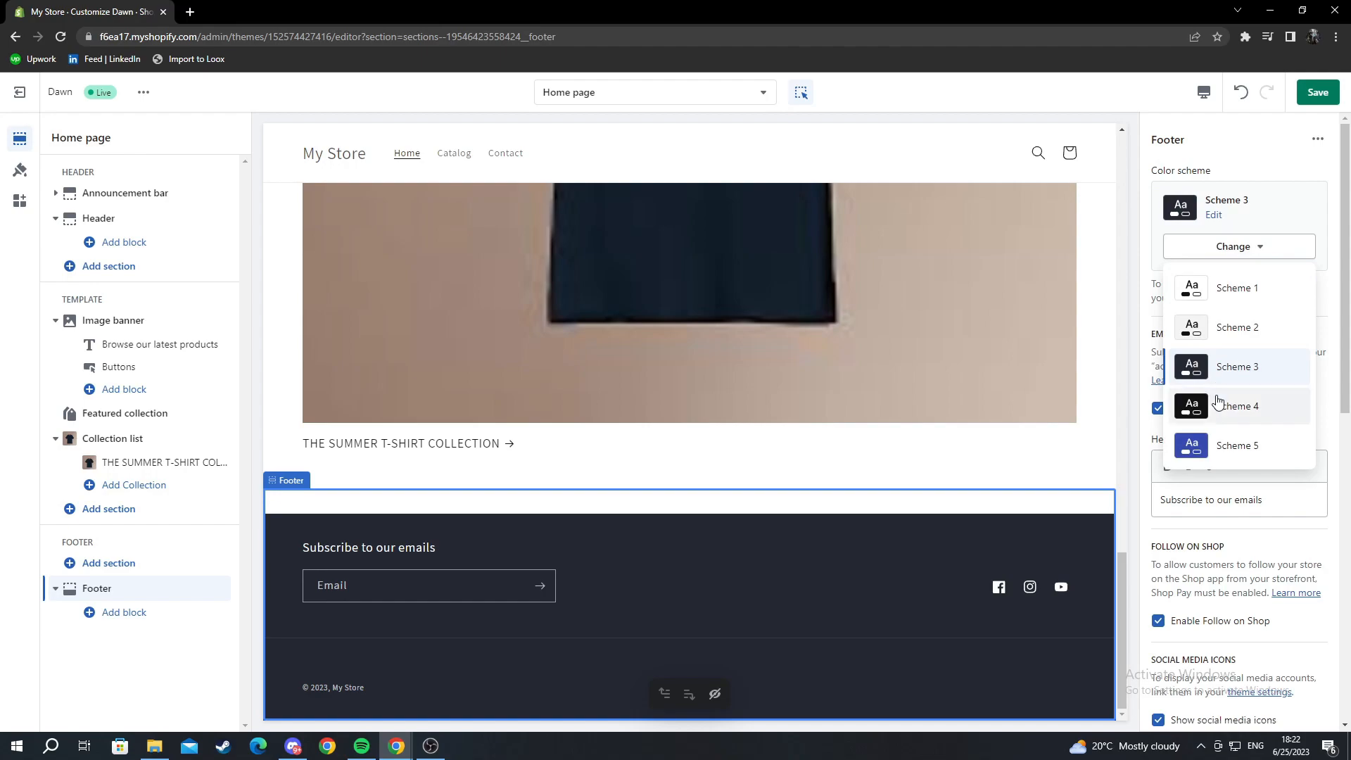
pyautogui.click(1238, 445)
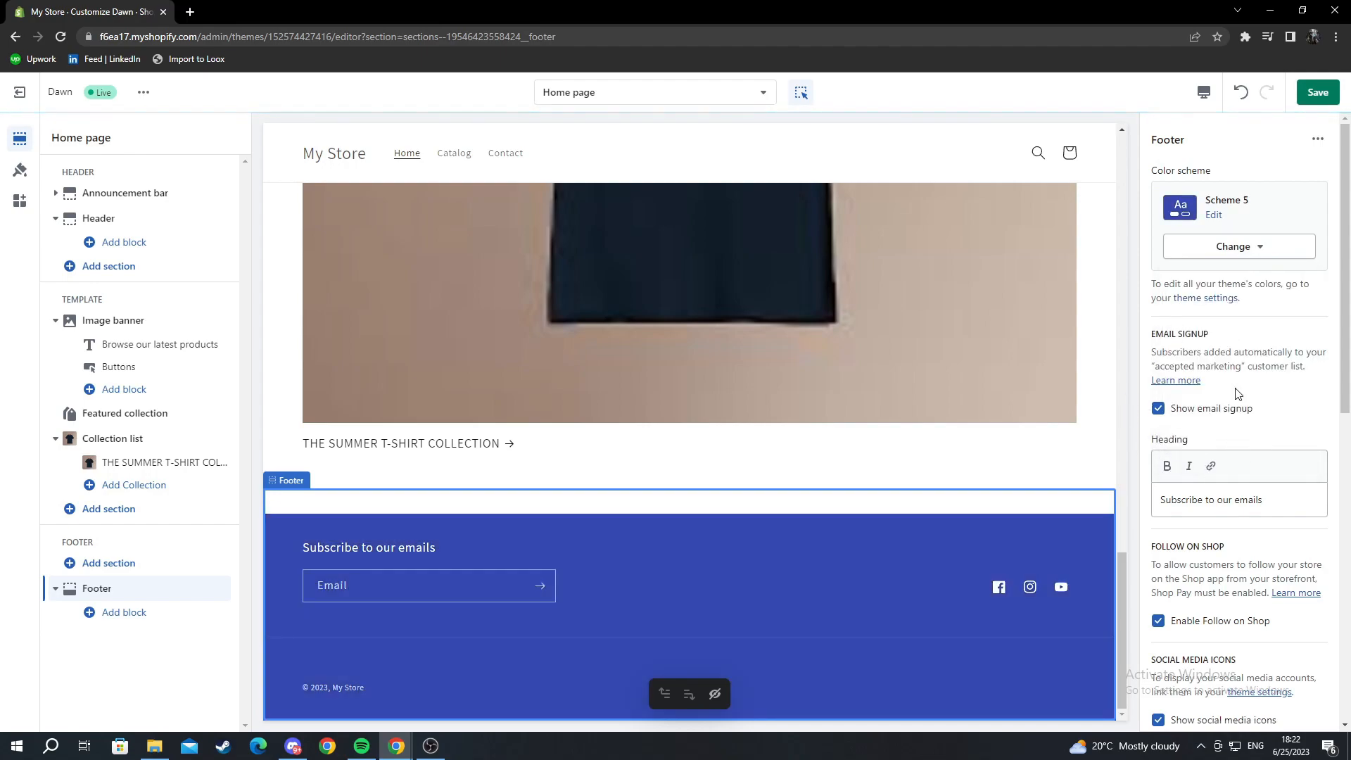
pyautogui.scroll(-3)
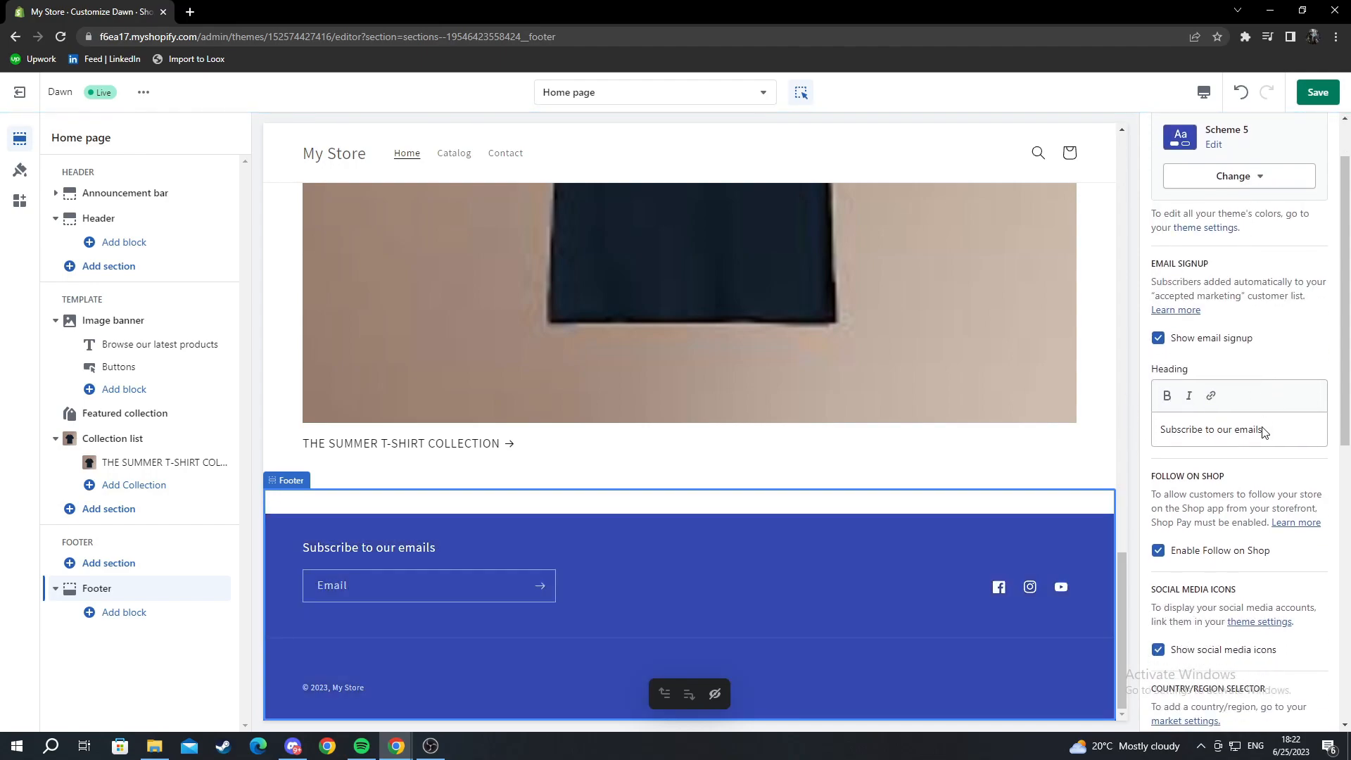
pyautogui.scroll(-3)
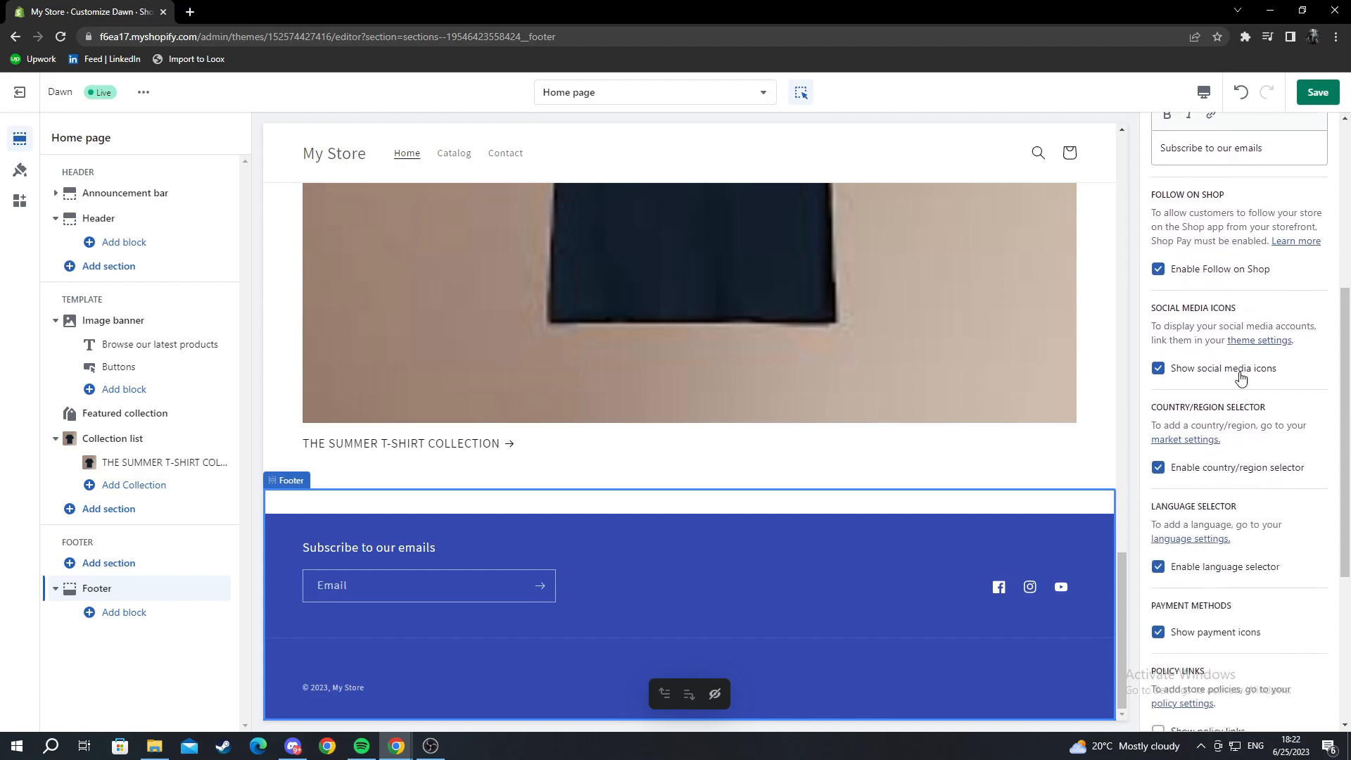
pyautogui.scroll(-3)
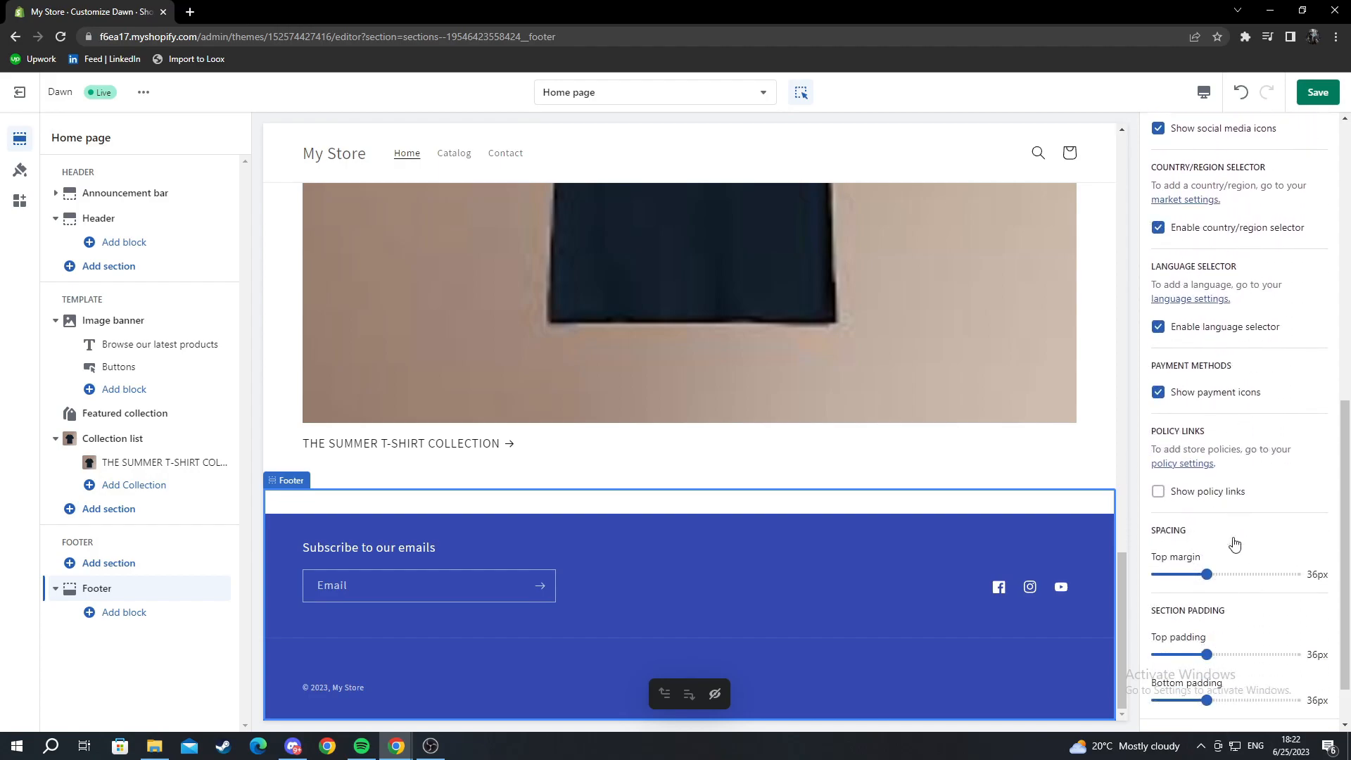
pyautogui.scroll(-3)
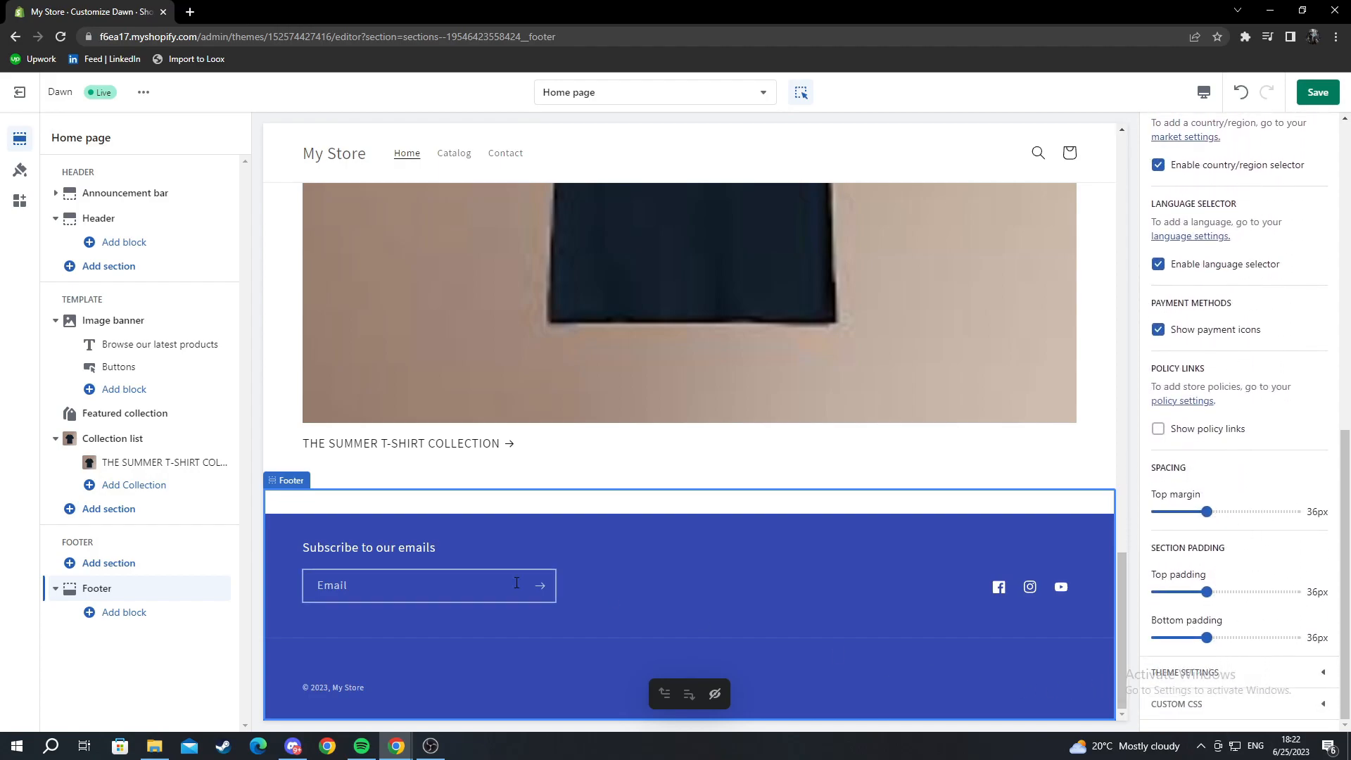
pyautogui.moveTo(212, 594)
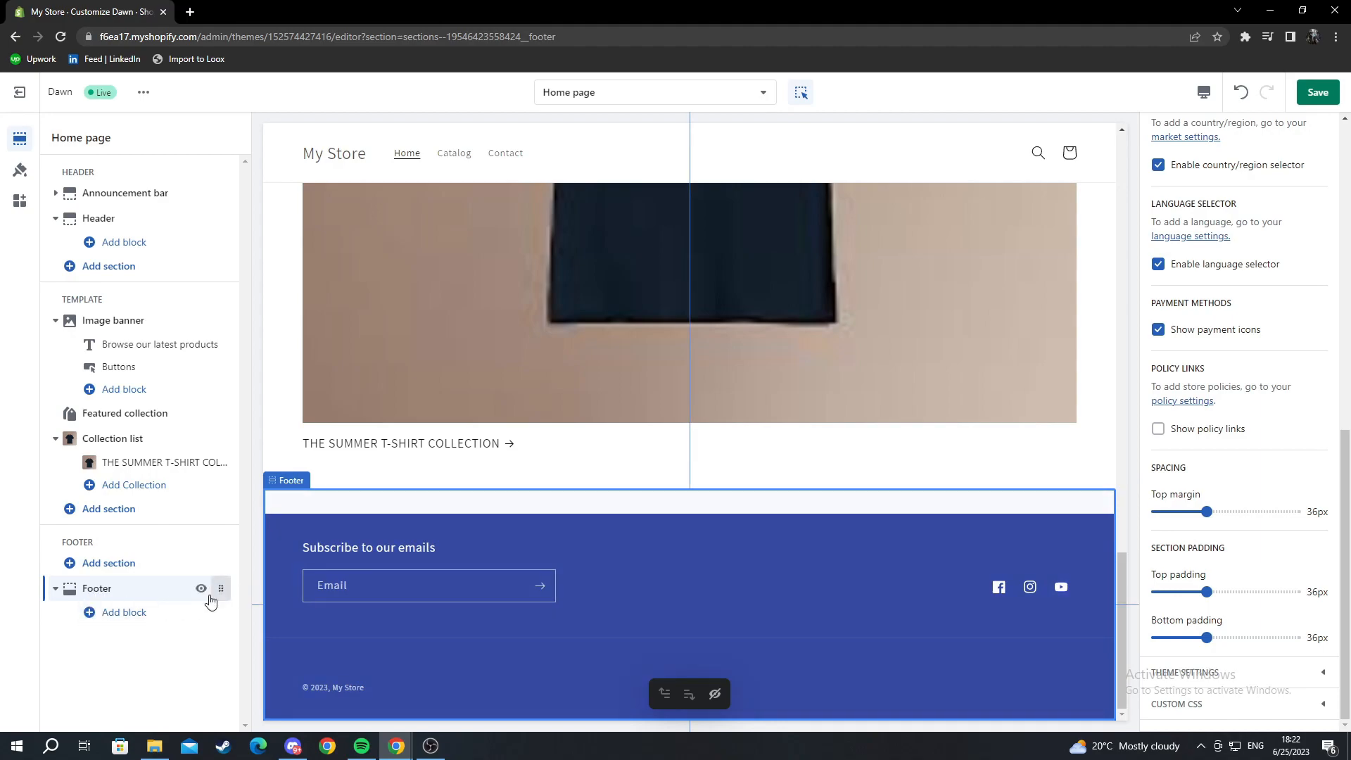
pyautogui.moveTo(183, 367)
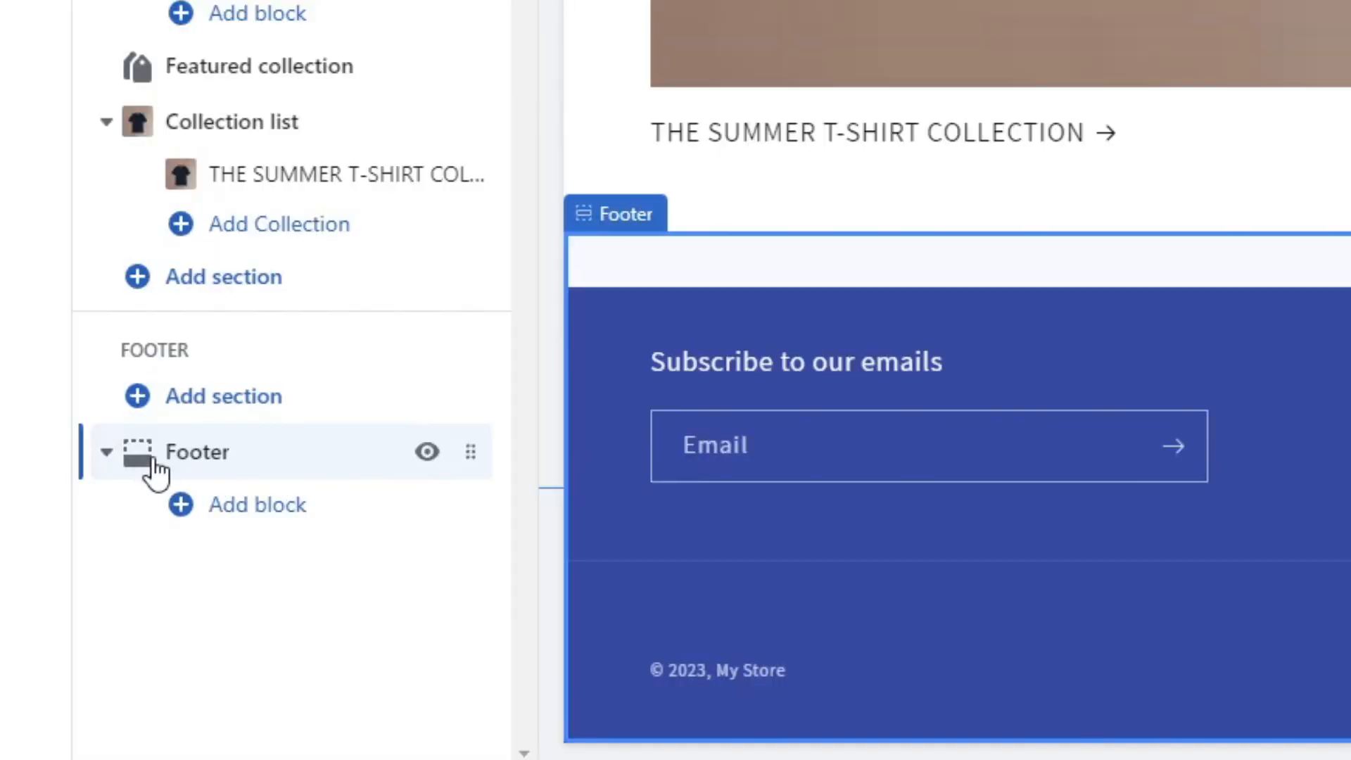
pyautogui.moveTo(189, 517)
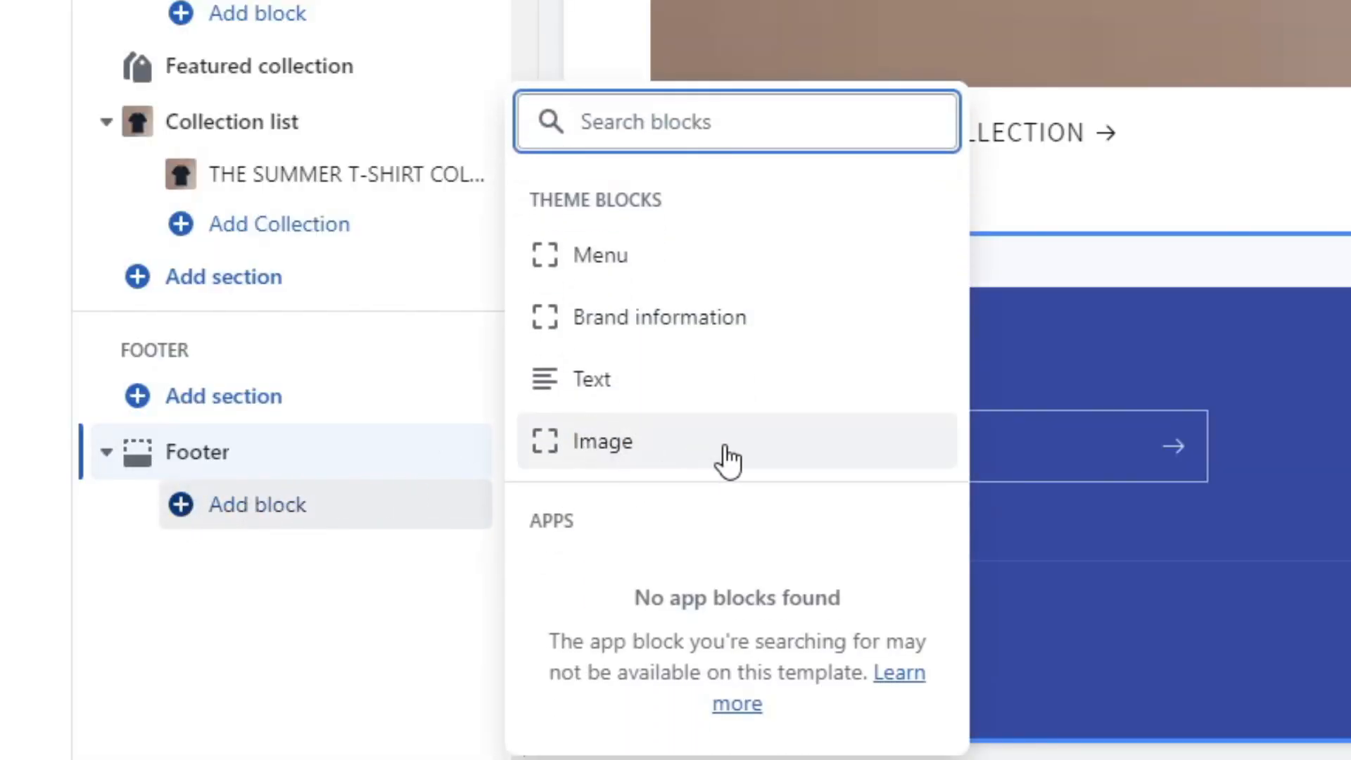
pyautogui.moveTo(597, 255)
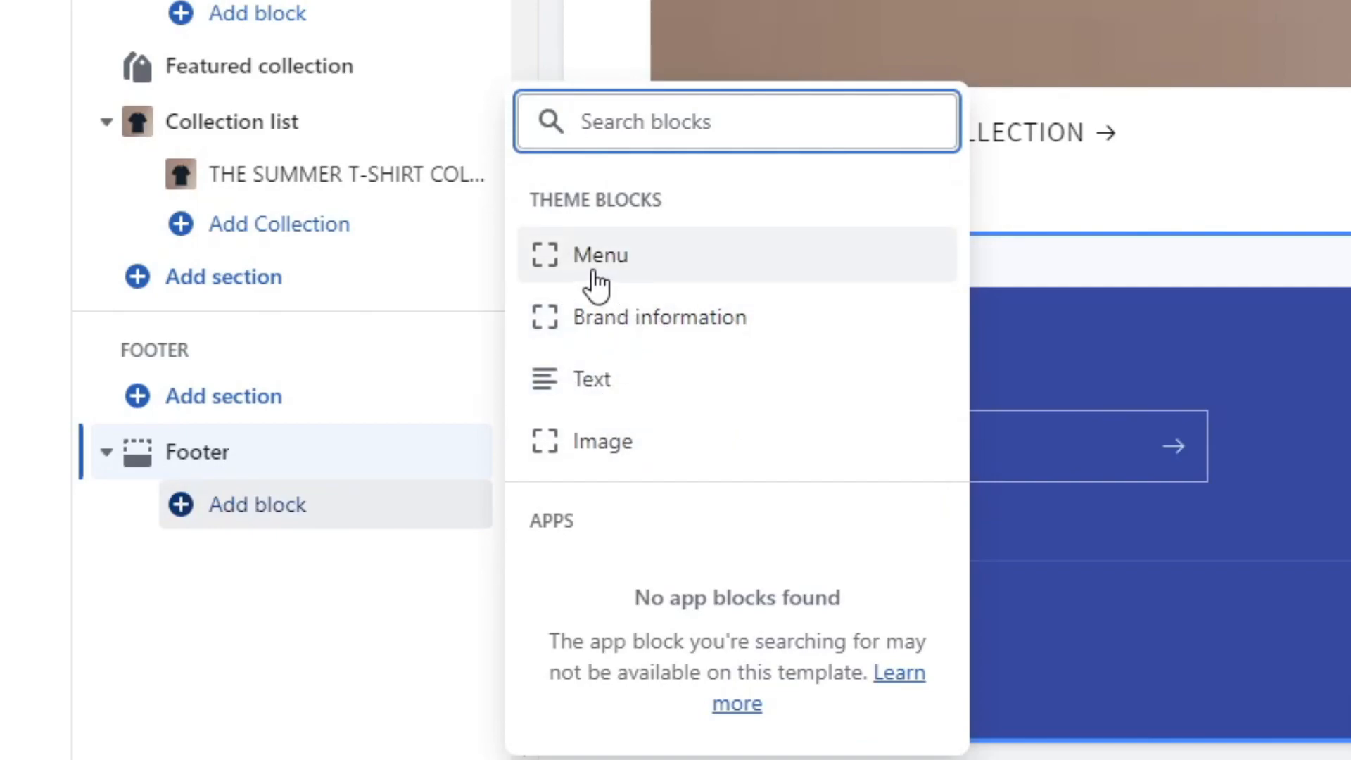
# - Change the footer Menu block's heading from Quick links to TUTORIAL
pyautogui.click(600, 254)
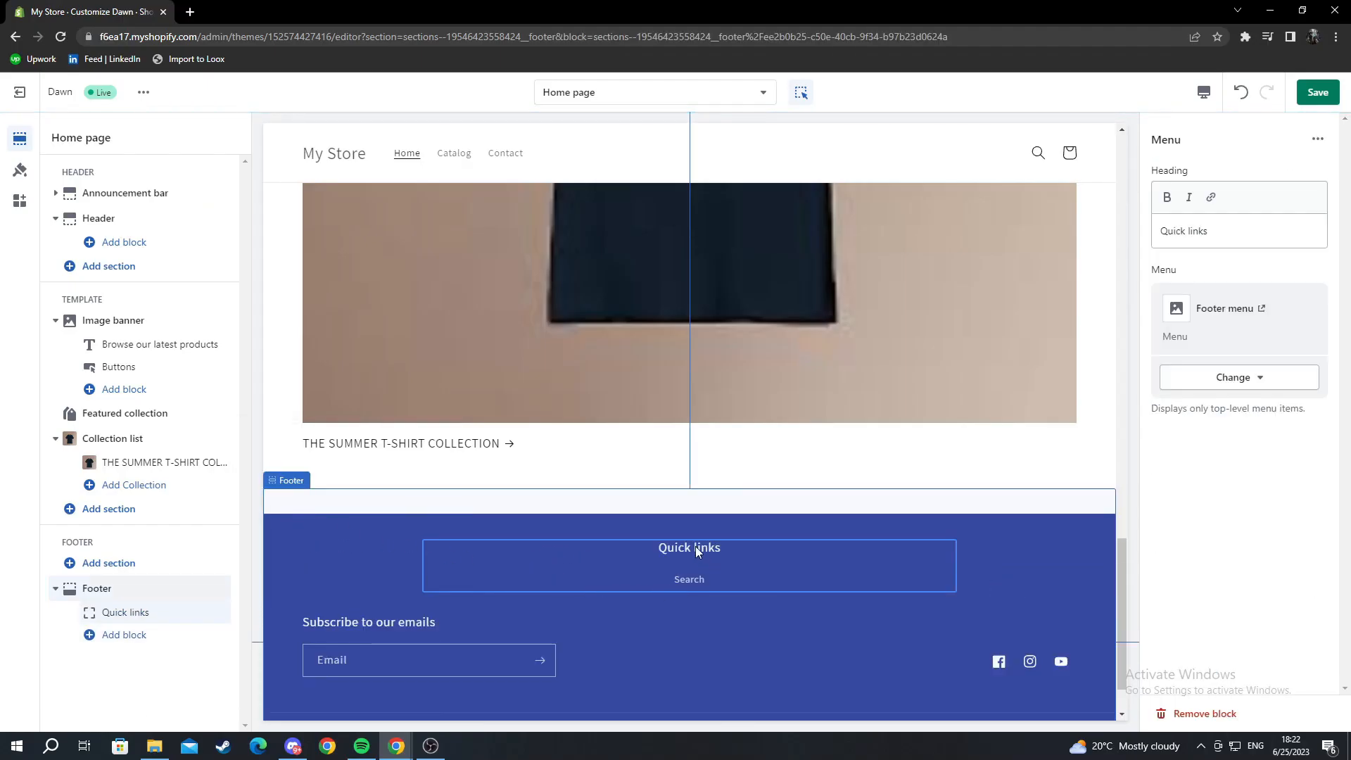
pyautogui.click(688, 564)
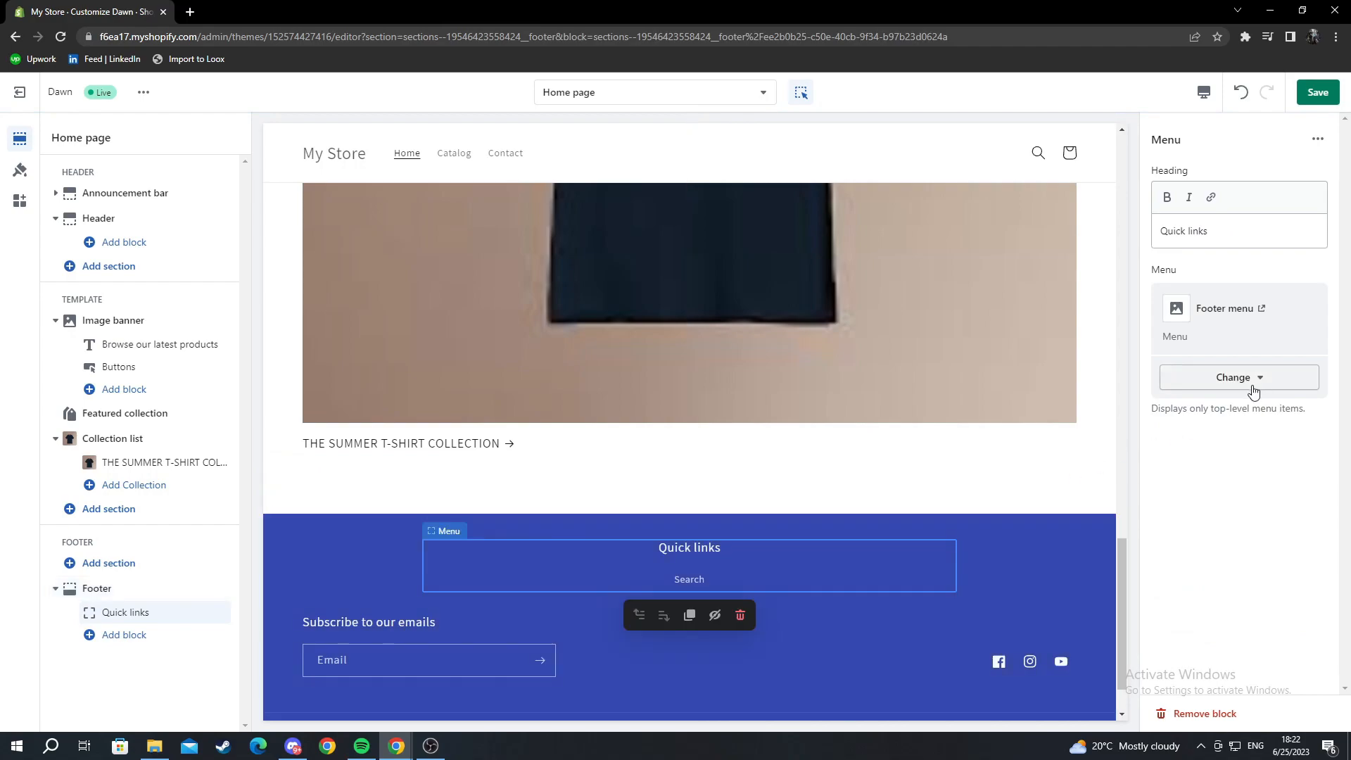
pyautogui.moveTo(1193, 357)
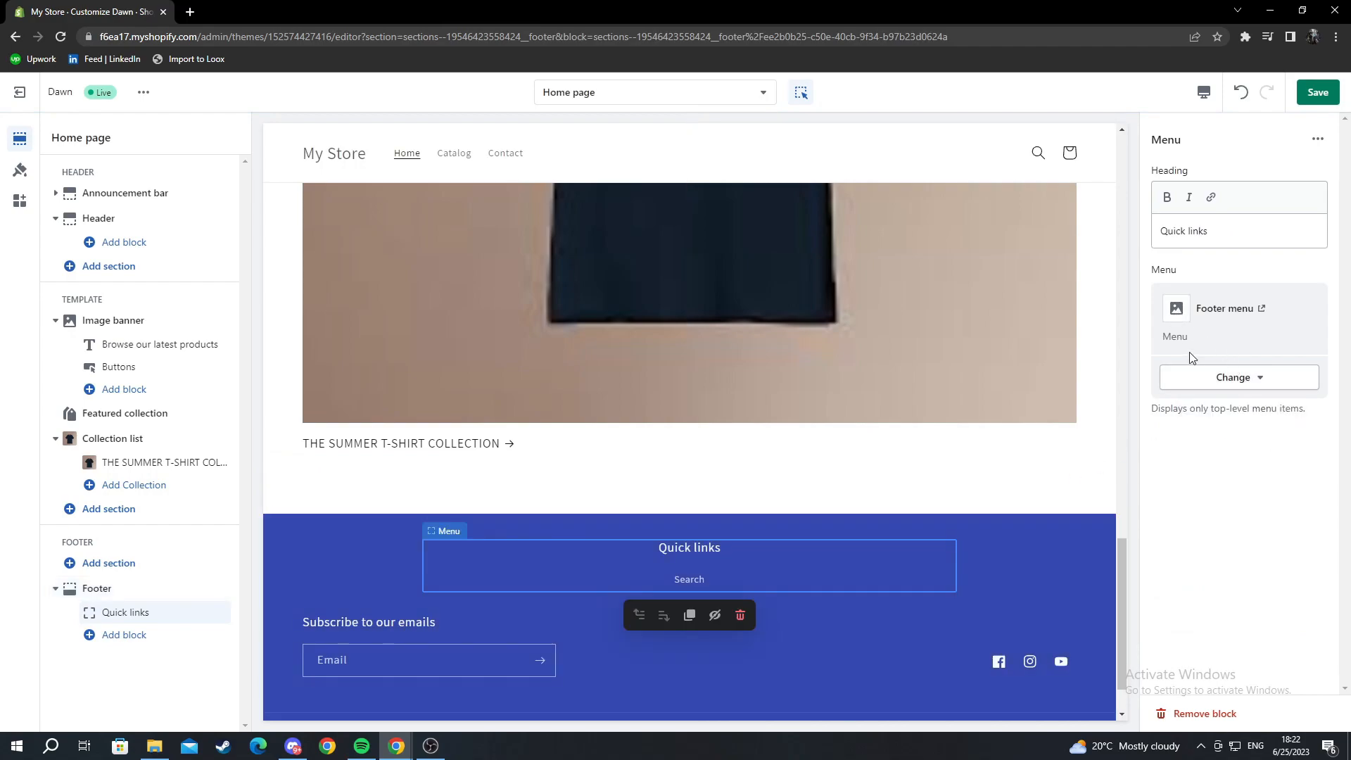
pyautogui.click(1239, 378)
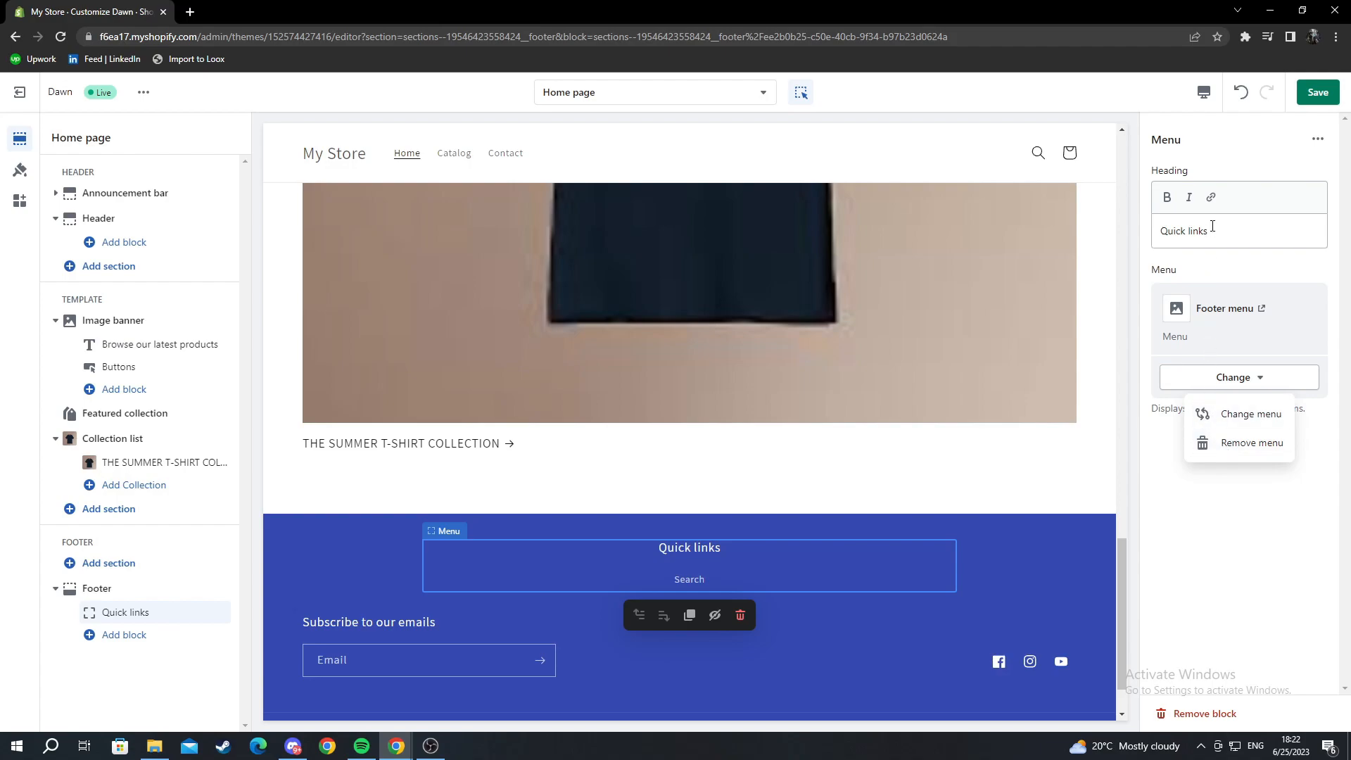
pyautogui.tripleClick(1211, 231)
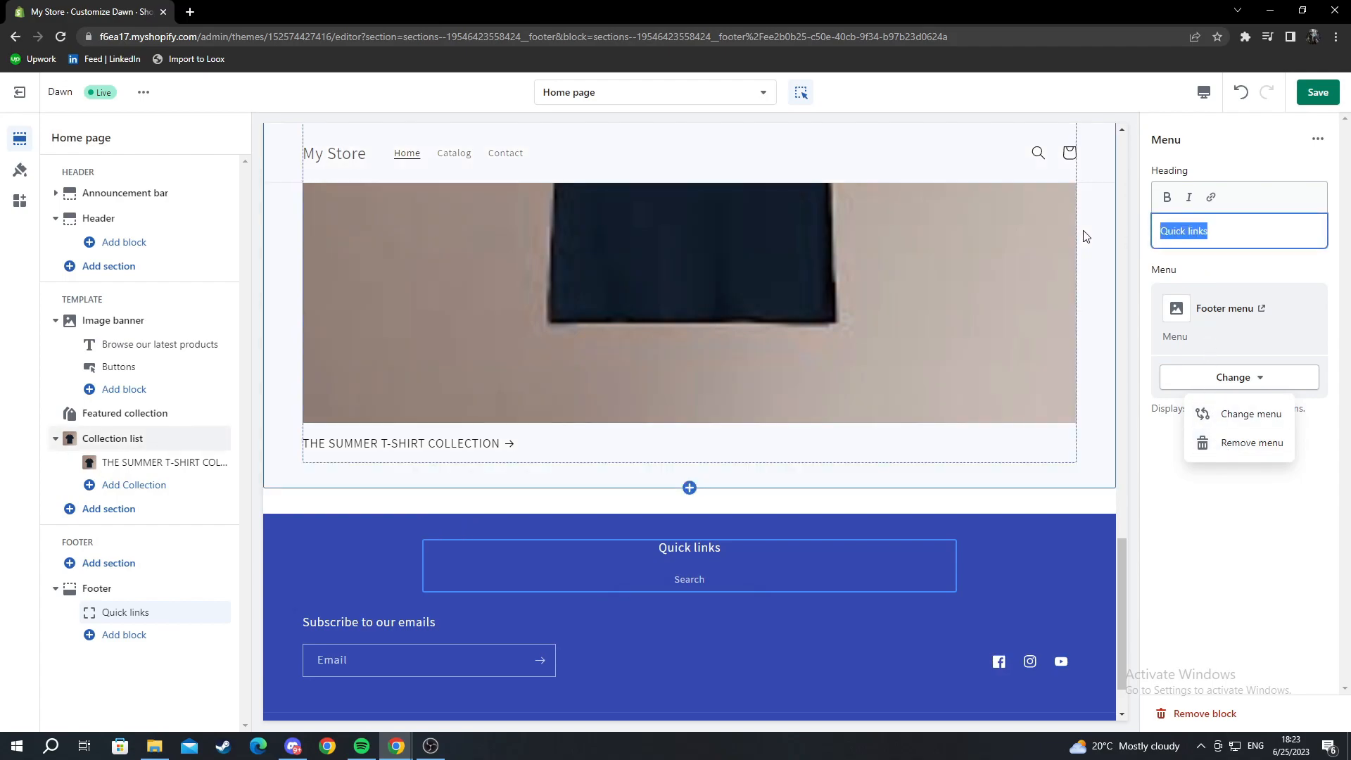
pyautogui.write('TUTORI')
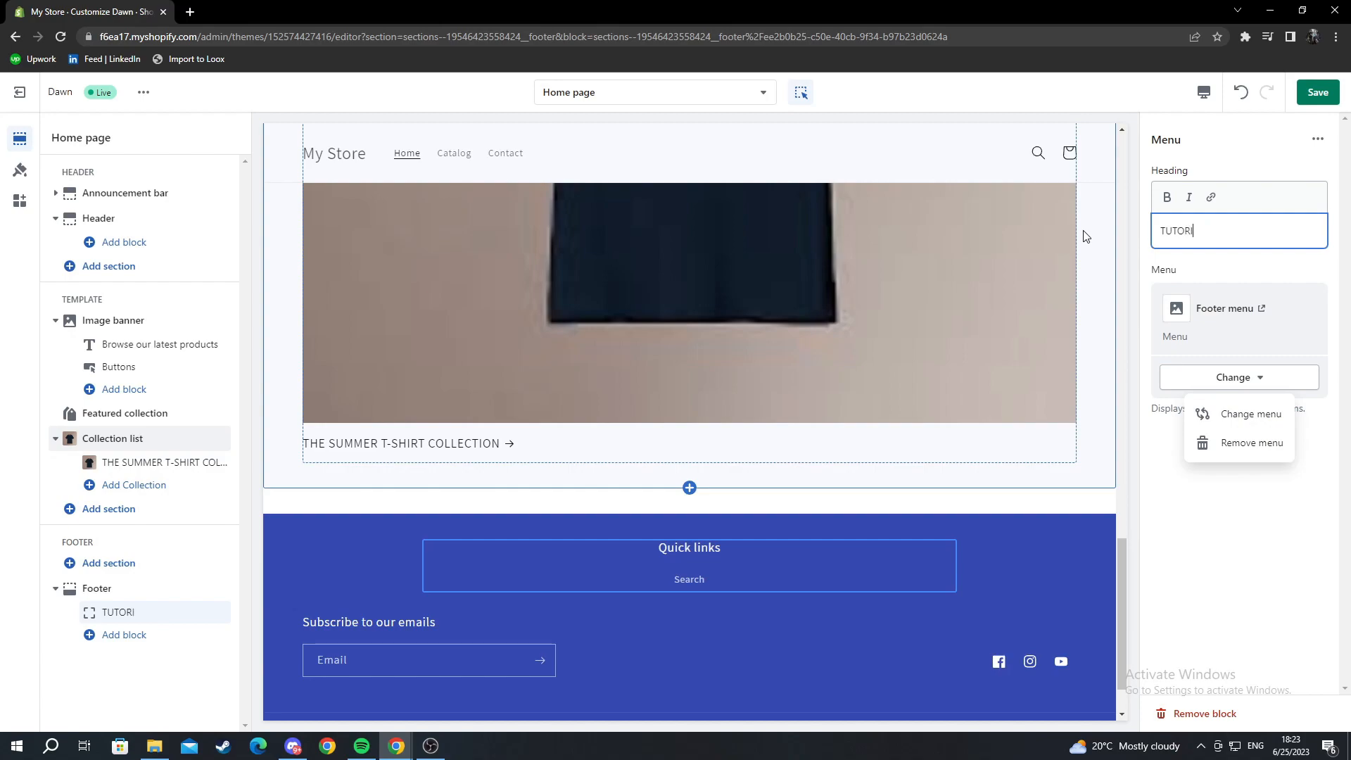
pyautogui.write('AL')
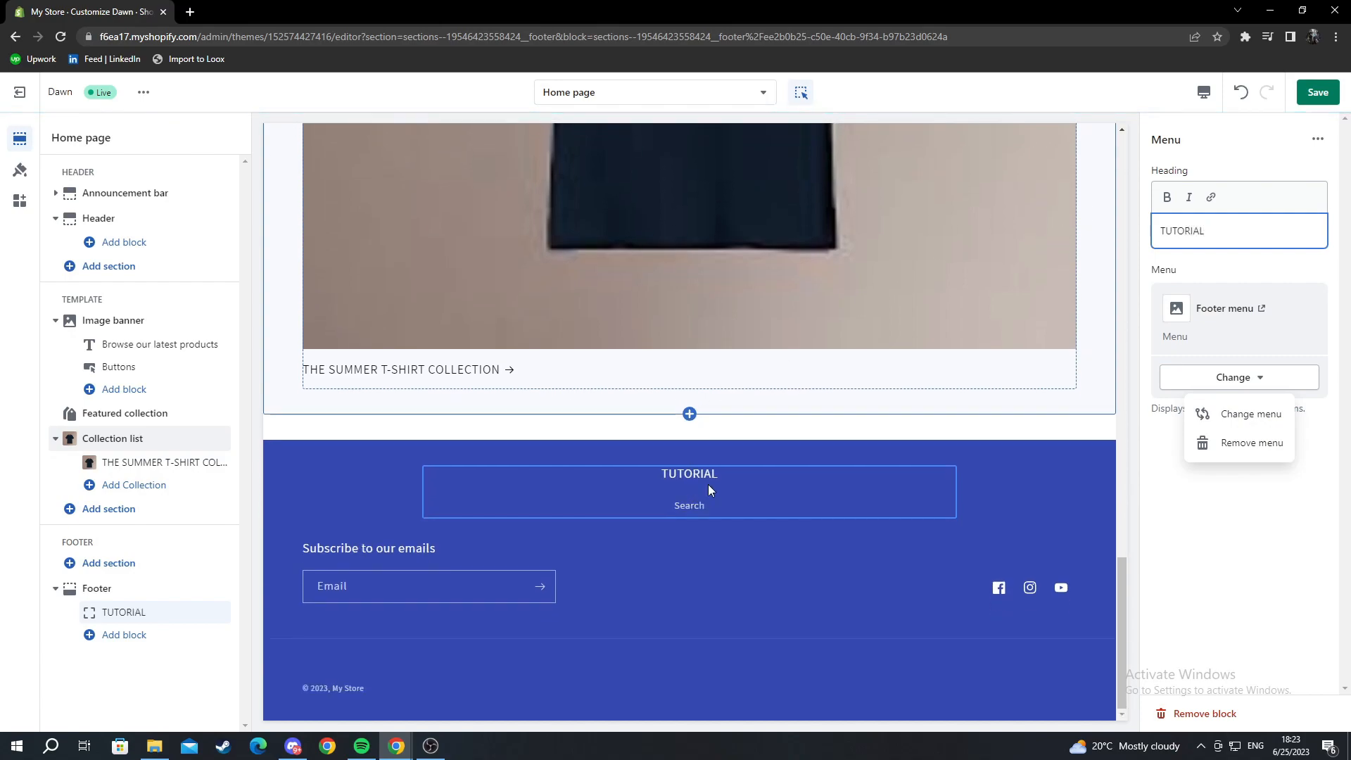
pyautogui.click(690, 492)
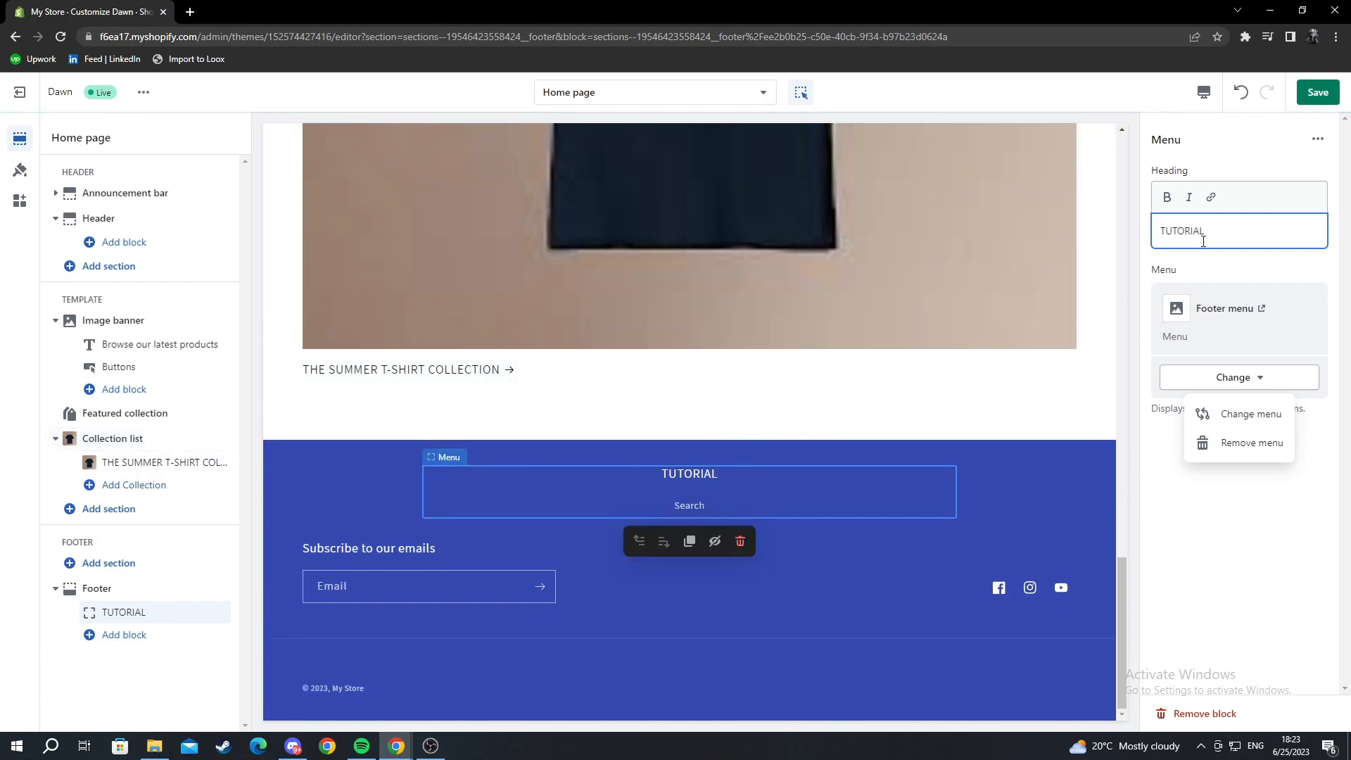
pyautogui.click(124, 635)
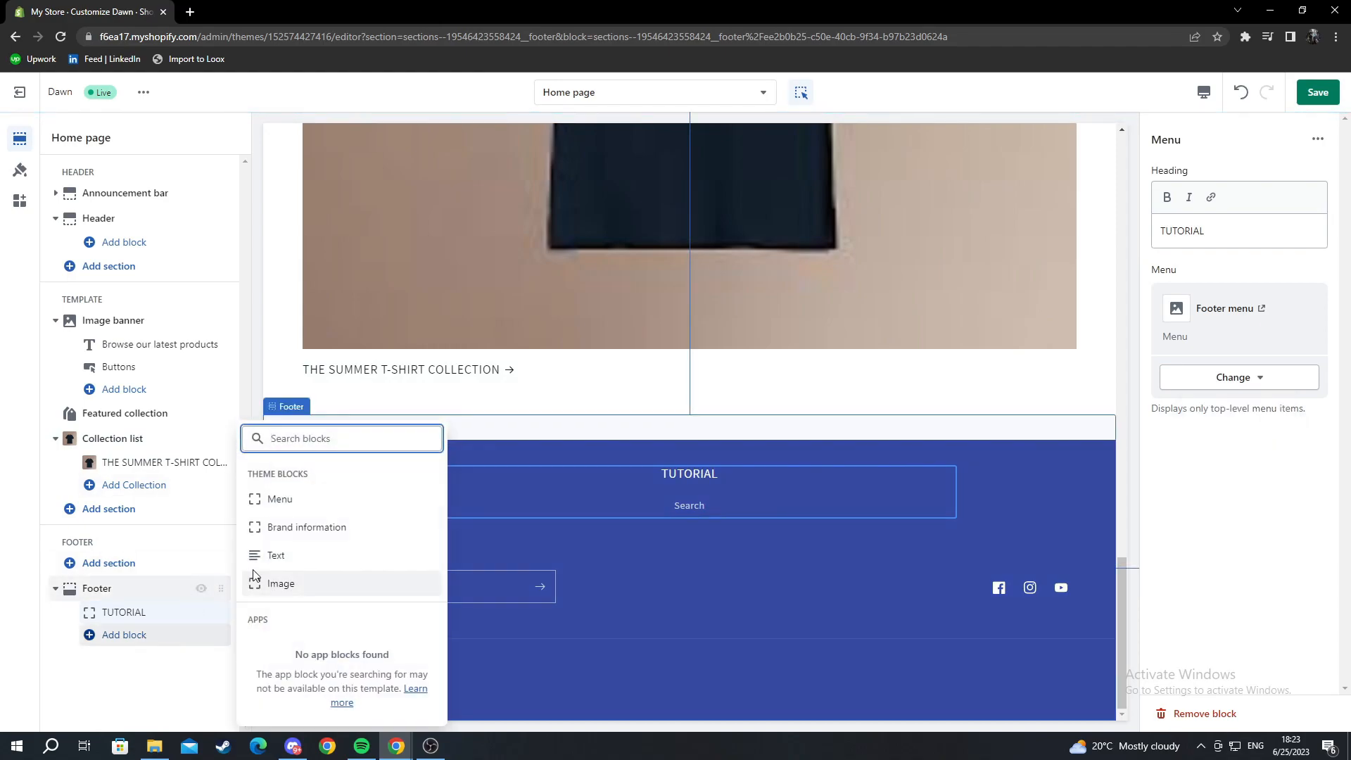
# - Add a footer Text block whose subtext says this text will show how to edit your footer in SHOPIFY
pyautogui.click(276, 555)
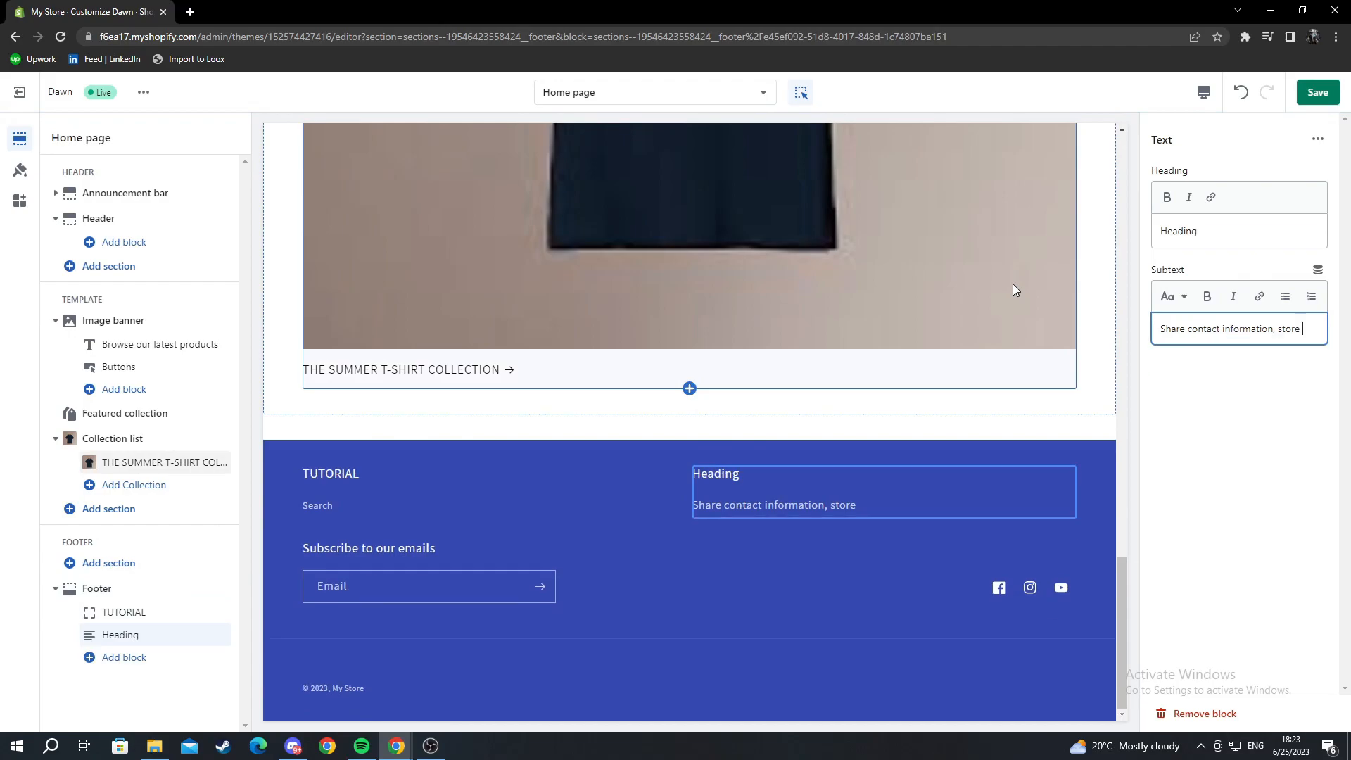
pyautogui.press('ctrl+a')
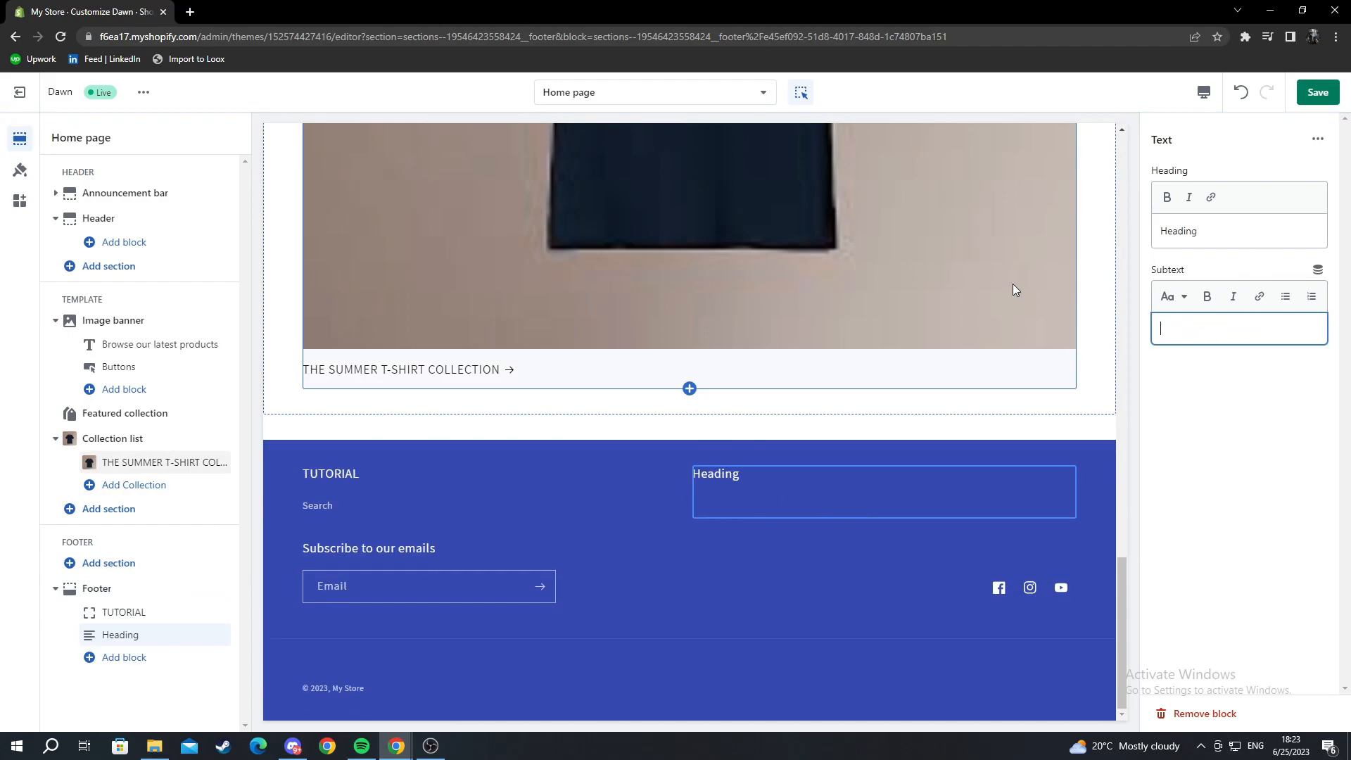
pyautogui.write('This text will show you how to edit')
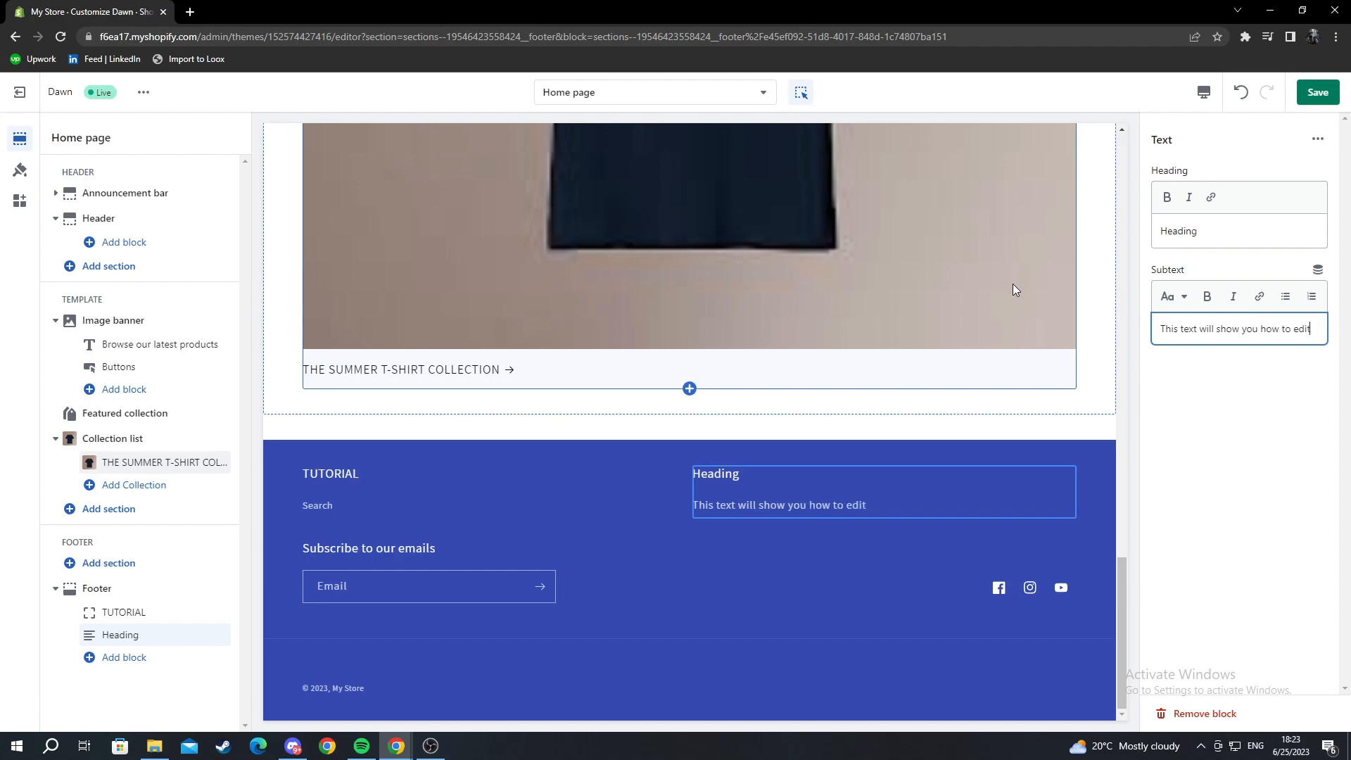
pyautogui.write('your footer in SHOPIFY')
pyautogui.click(1239, 231)
pyautogui.write('TUTORIAL')
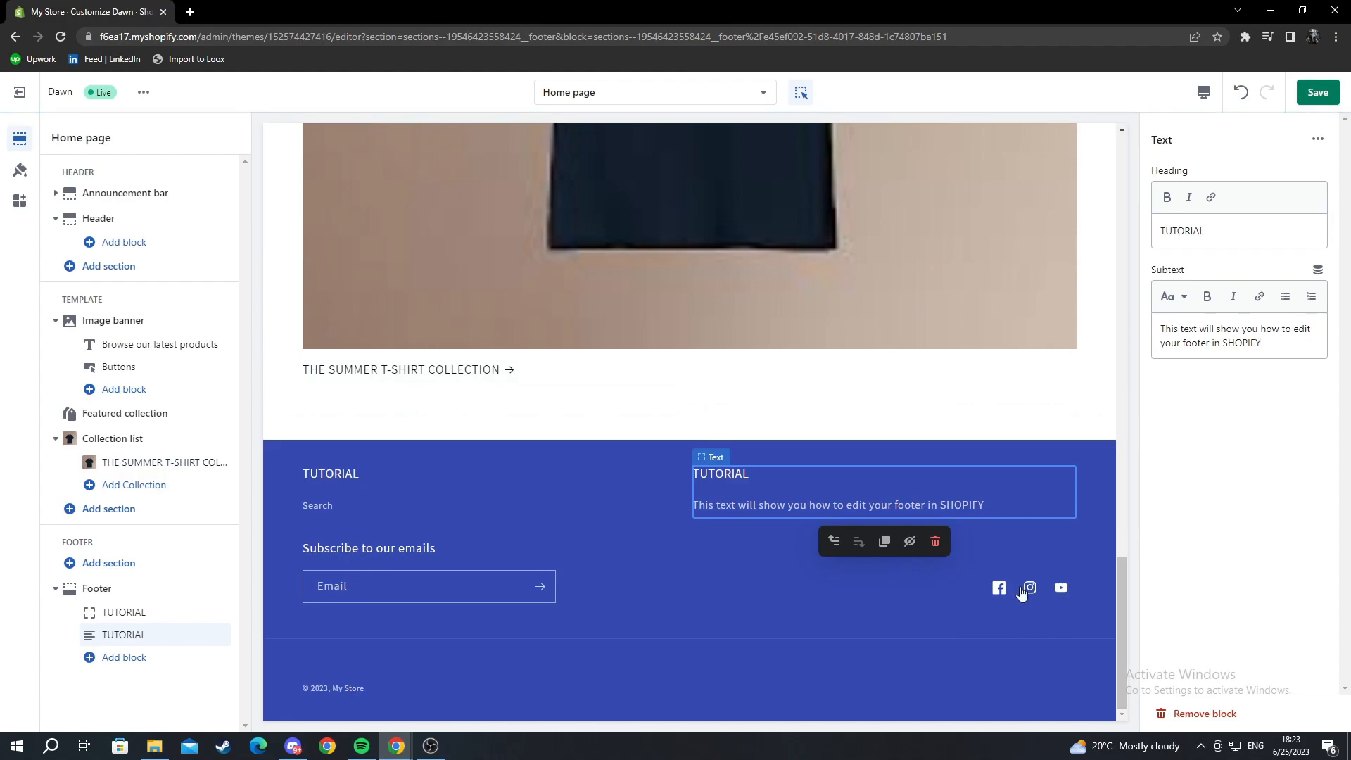
pyautogui.moveTo(747, 452)
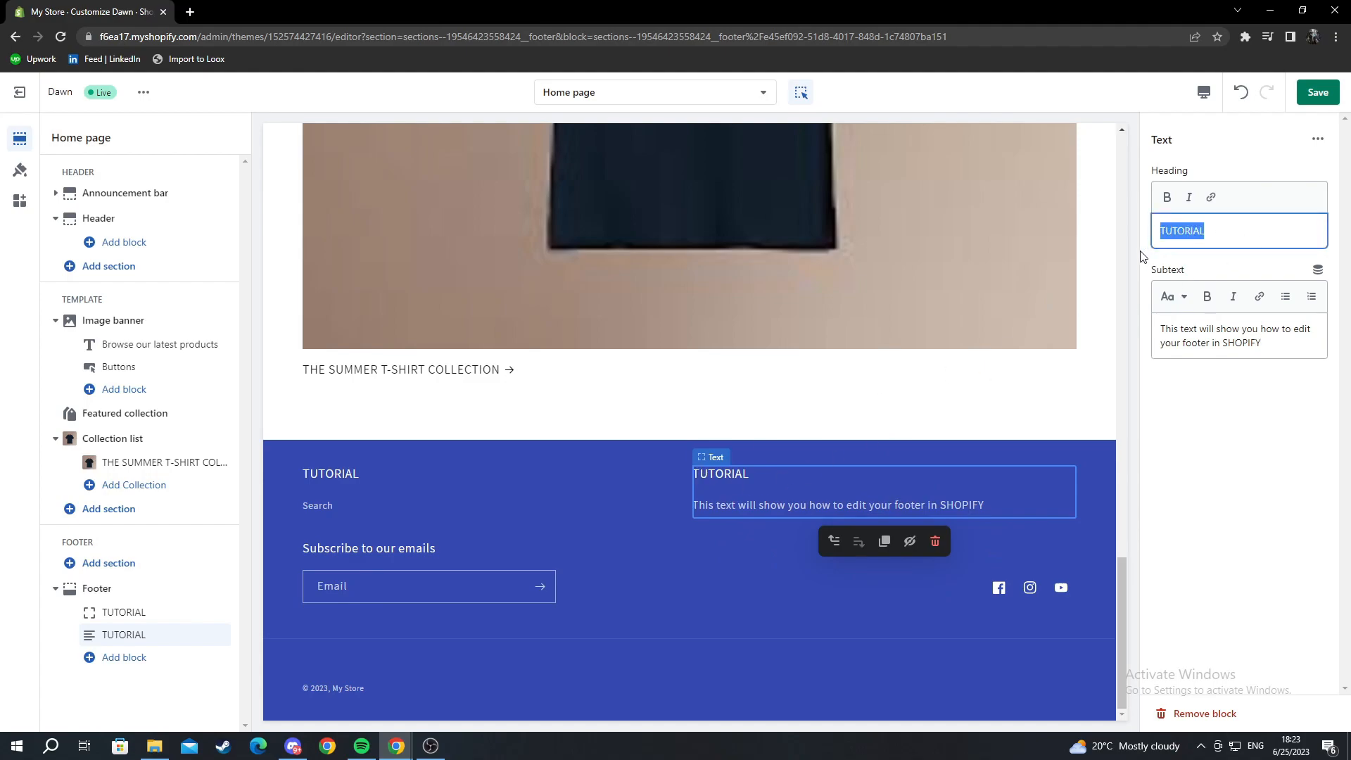
# - Remove the new Text block from the footer
pyautogui.click(1237, 335)
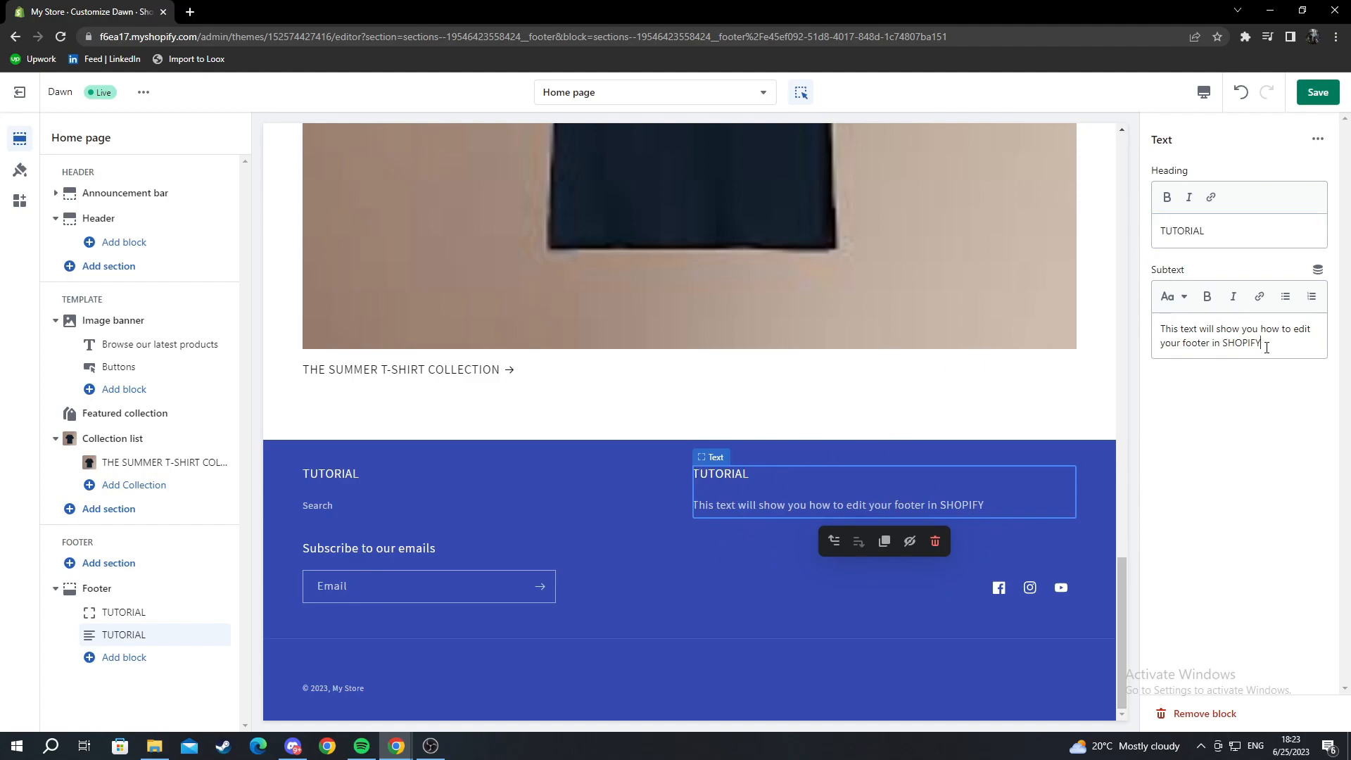
pyautogui.moveTo(808, 480)
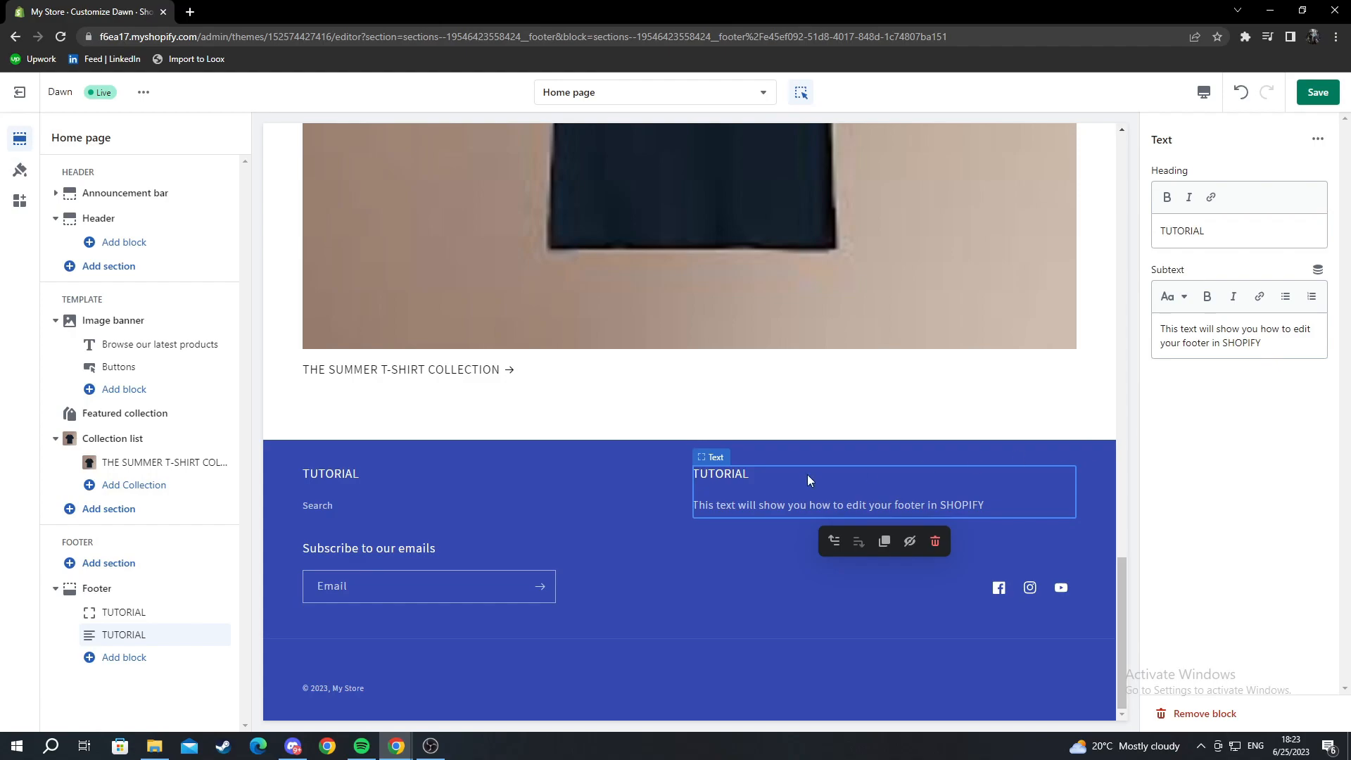
pyautogui.moveTo(853, 490)
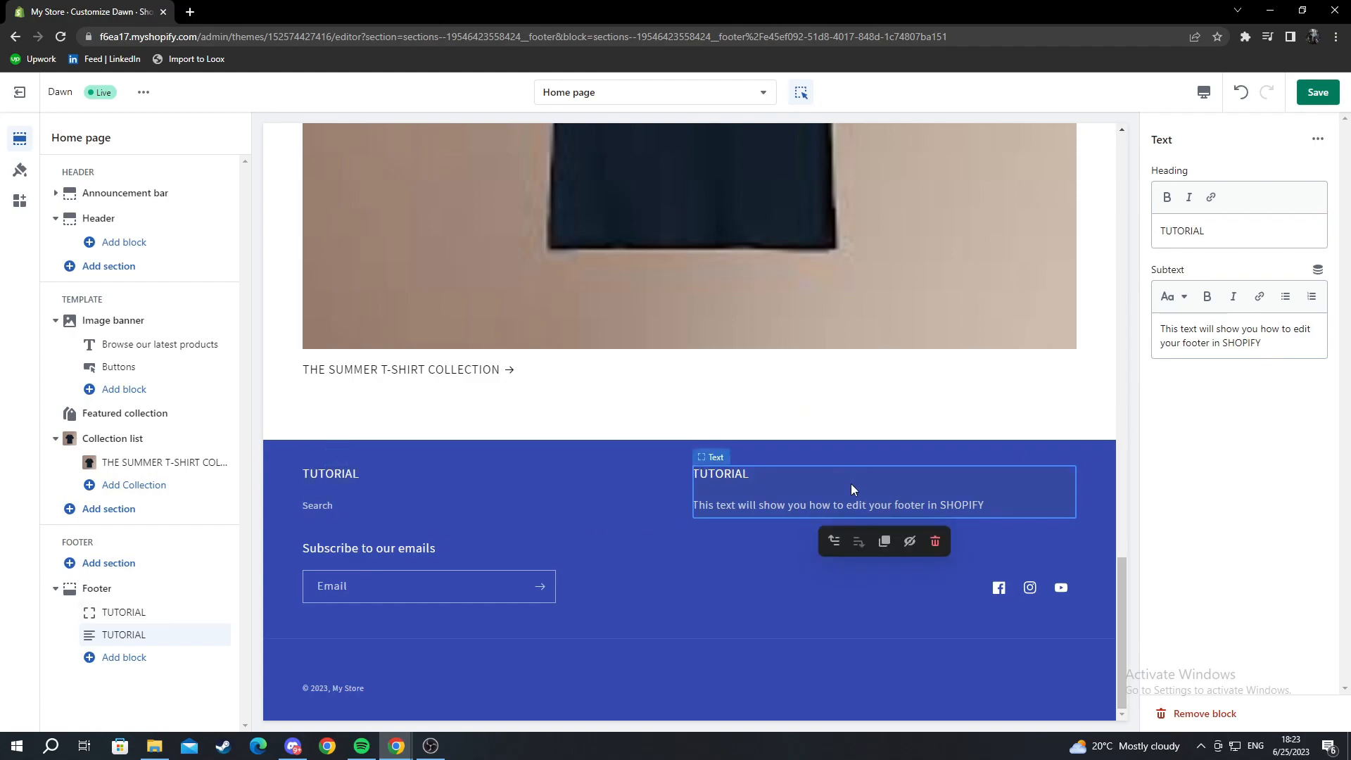
pyautogui.moveTo(808, 493)
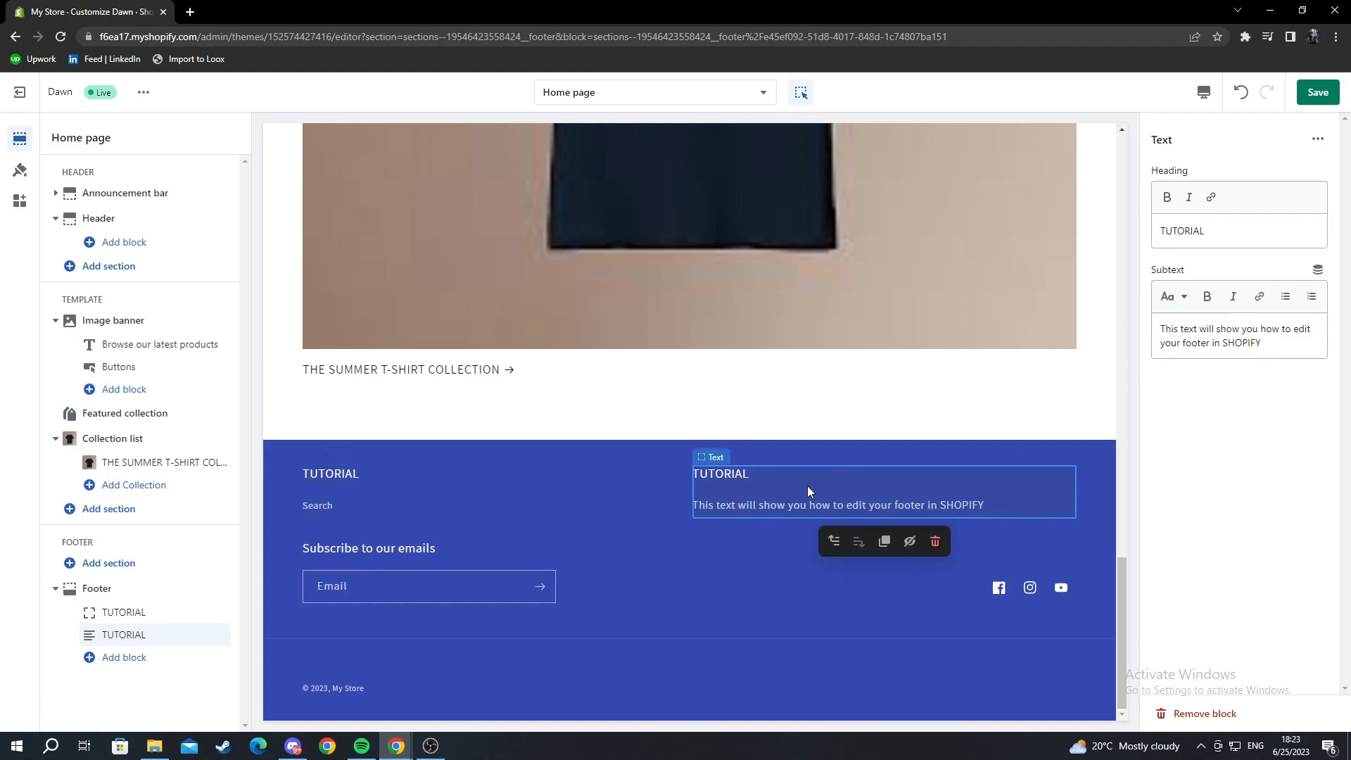
pyautogui.moveTo(892, 497)
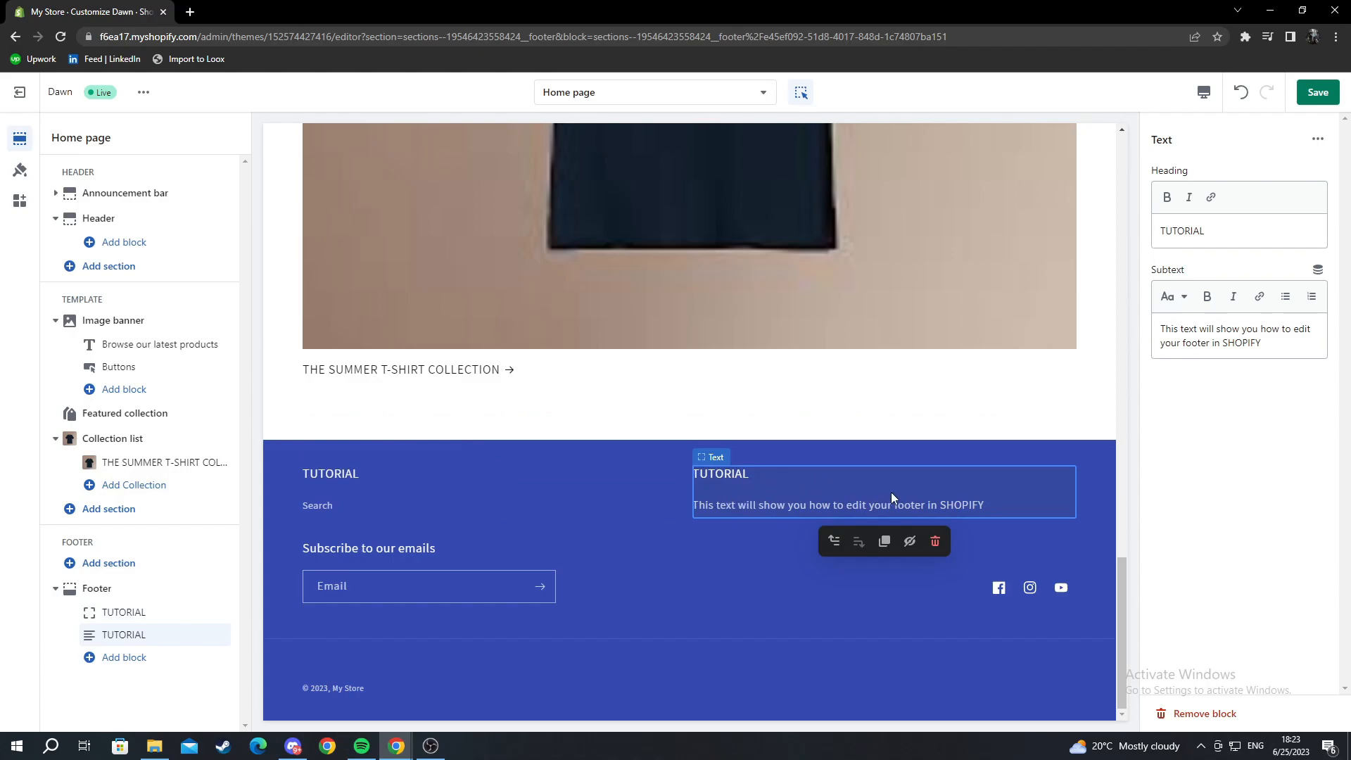
pyautogui.moveTo(934, 541)
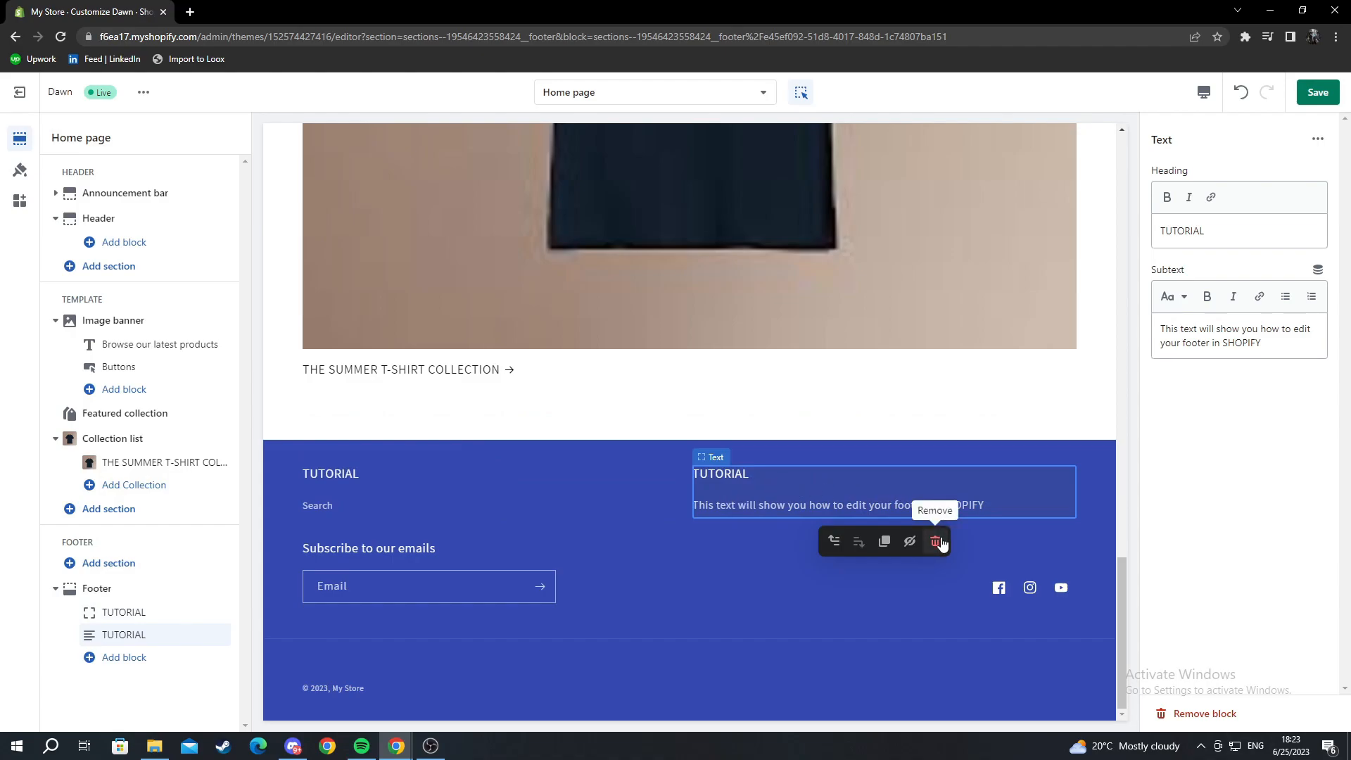
pyautogui.click(939, 541)
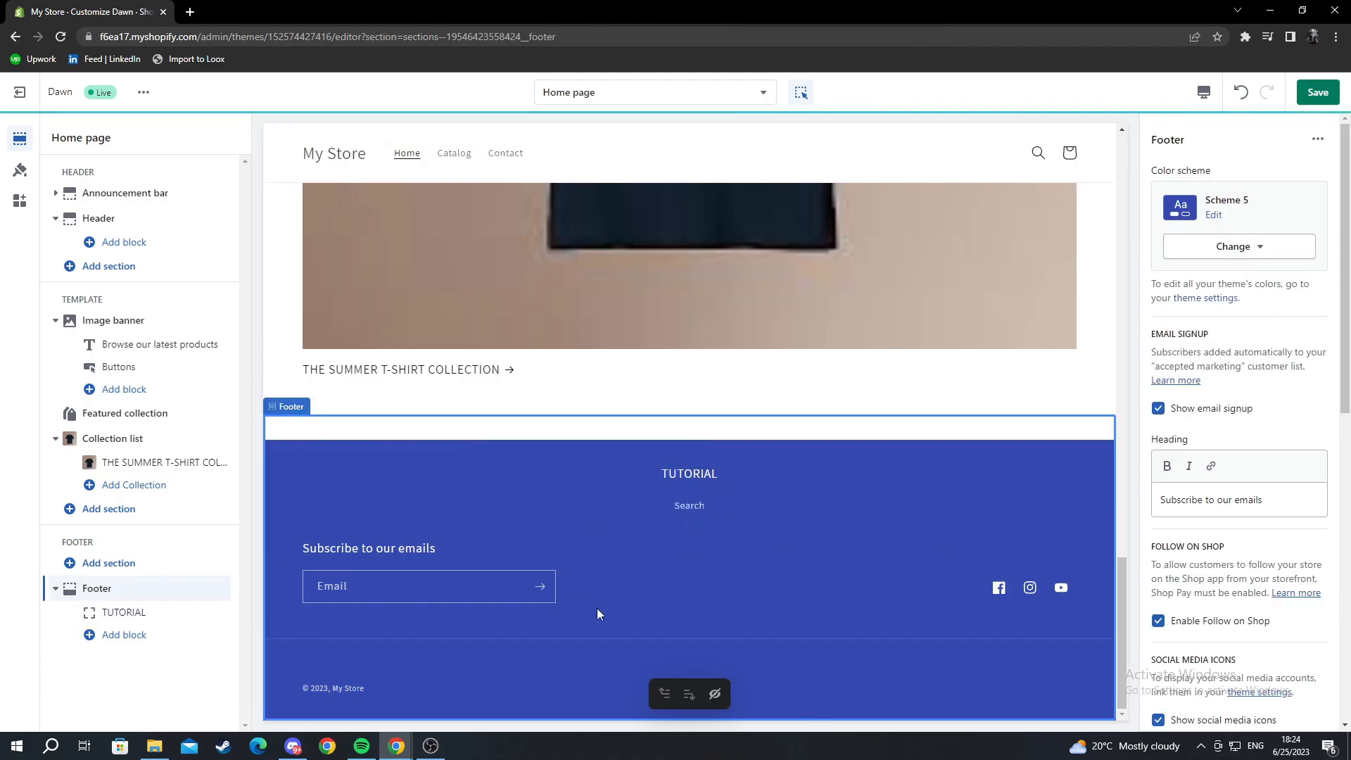
pyautogui.moveTo(1093, 610)
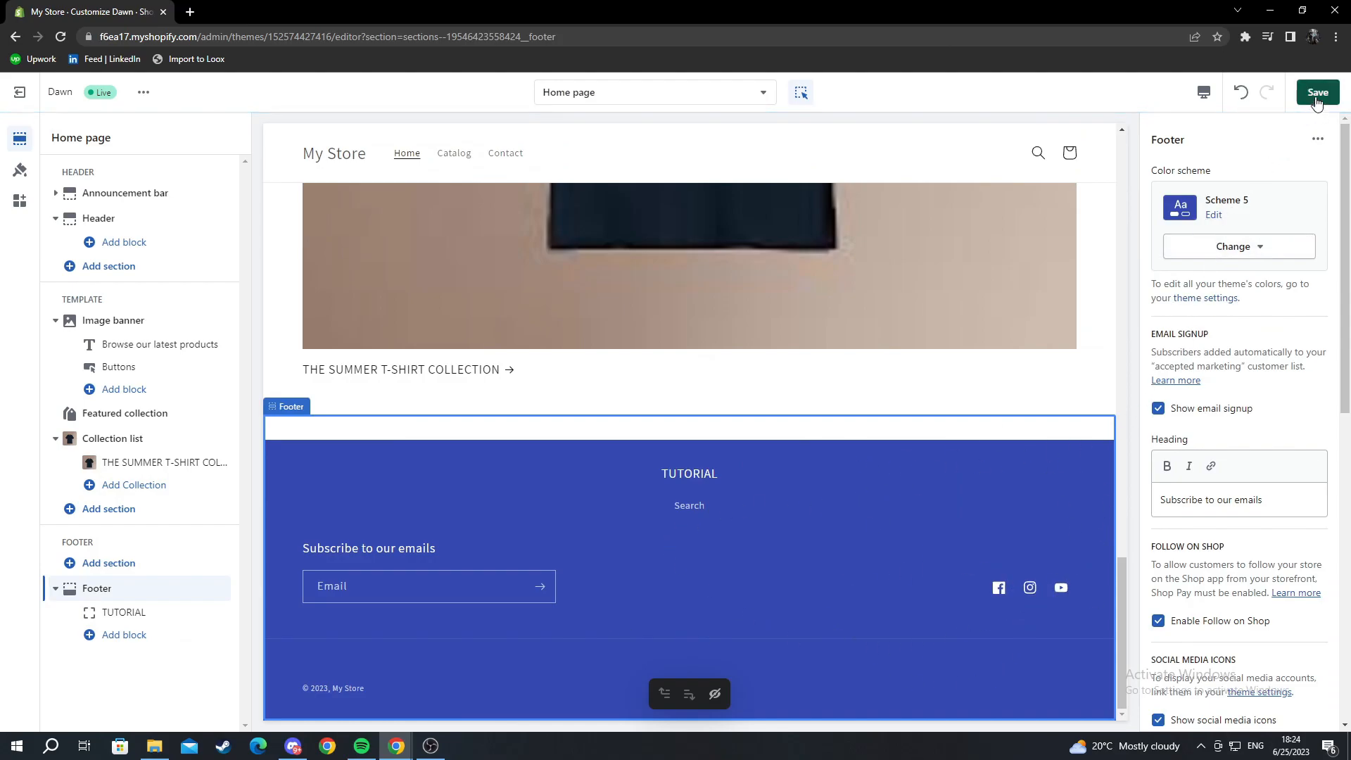
# - Save the theme, exit the editor and view the blue TUTORIAL footer on the live store
pyautogui.click(1318, 93)
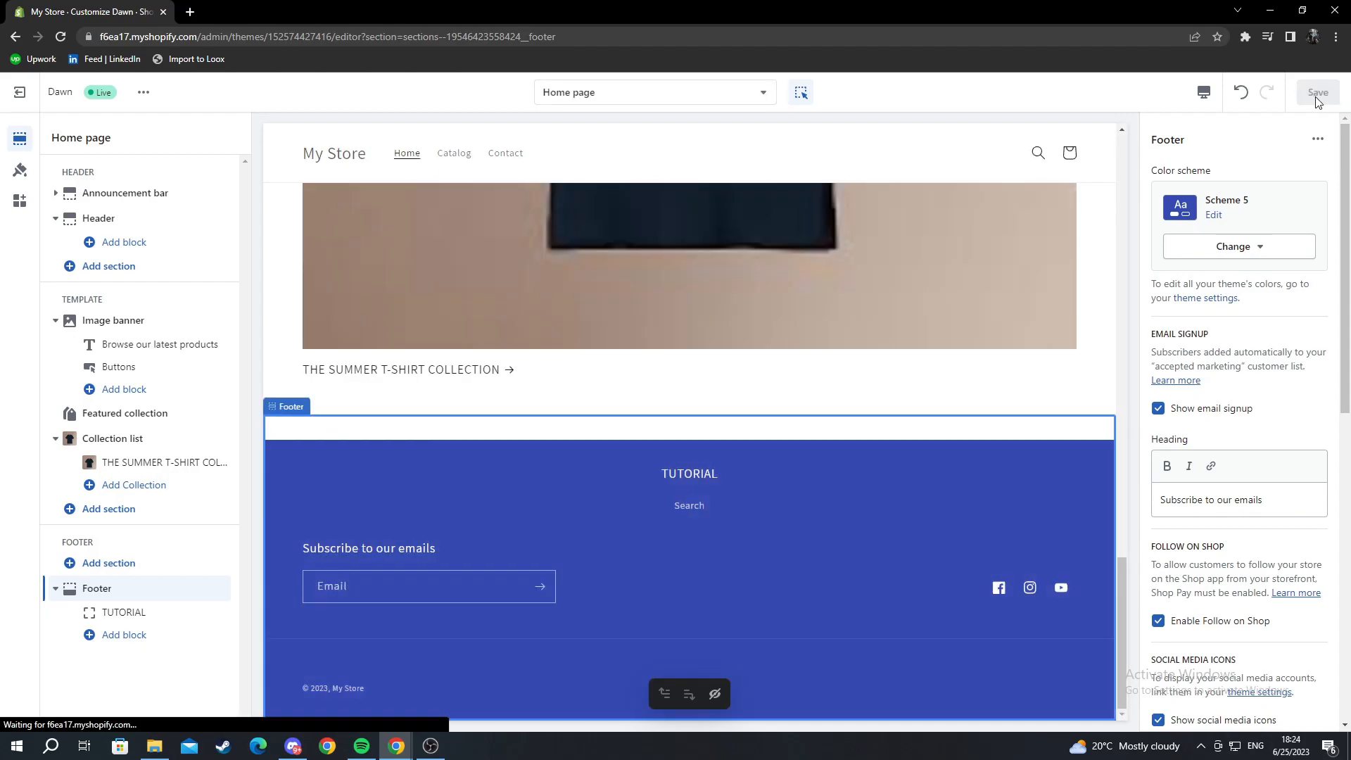
pyautogui.click(1318, 93)
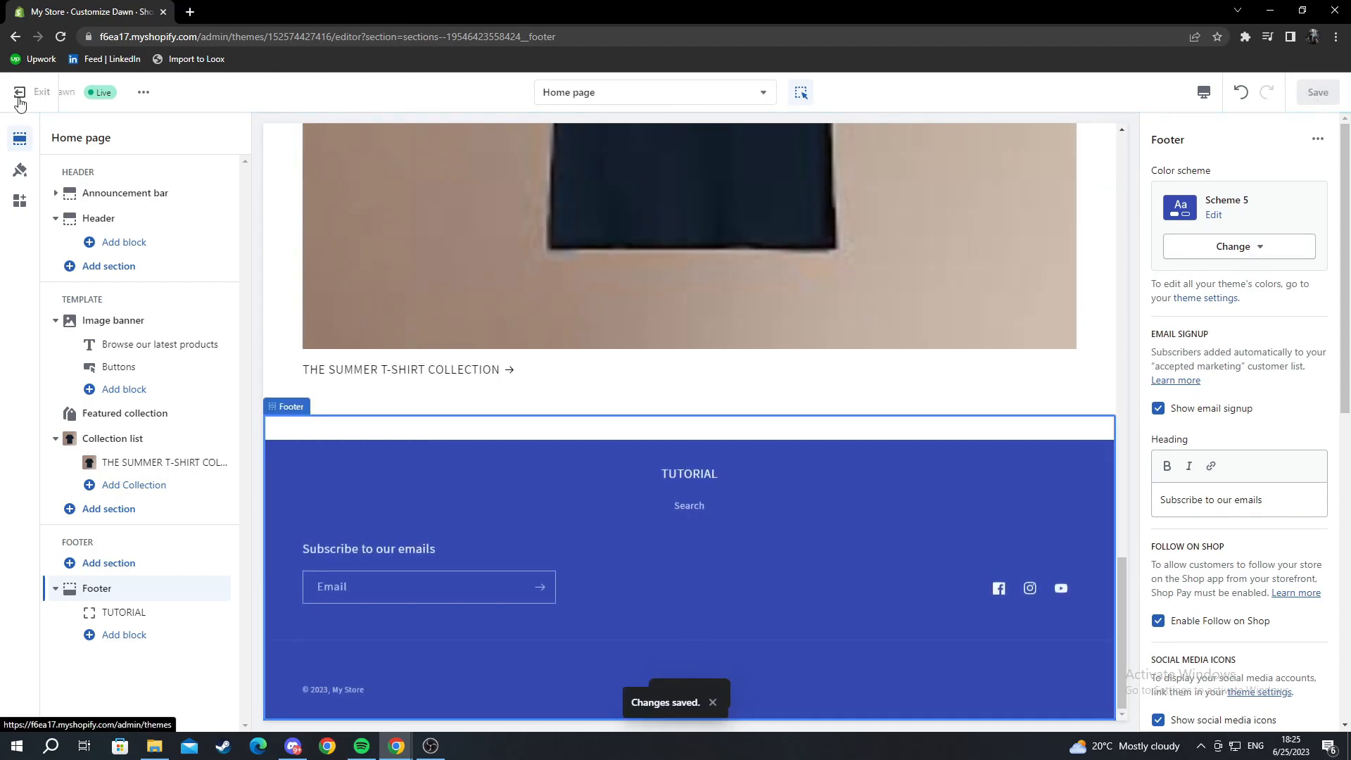
pyautogui.click(18, 91)
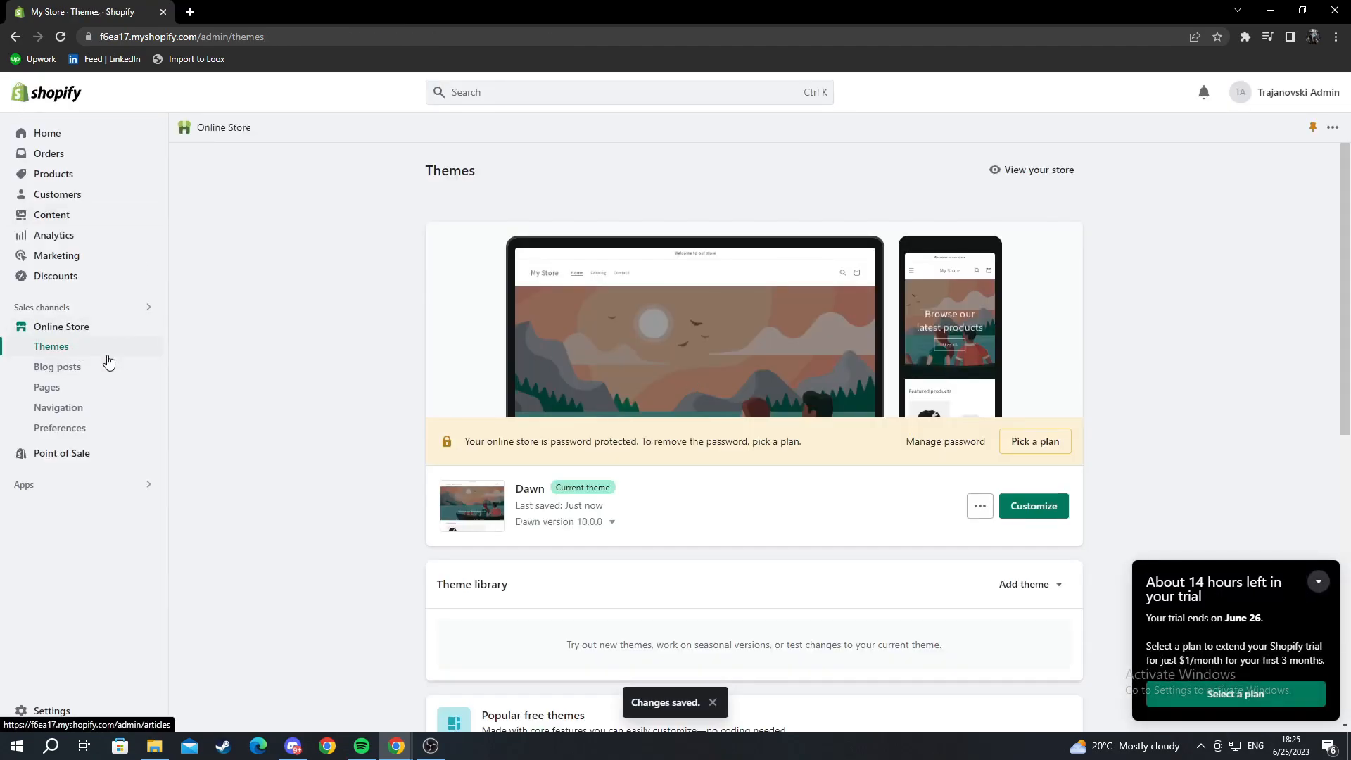
pyautogui.moveTo(146, 335)
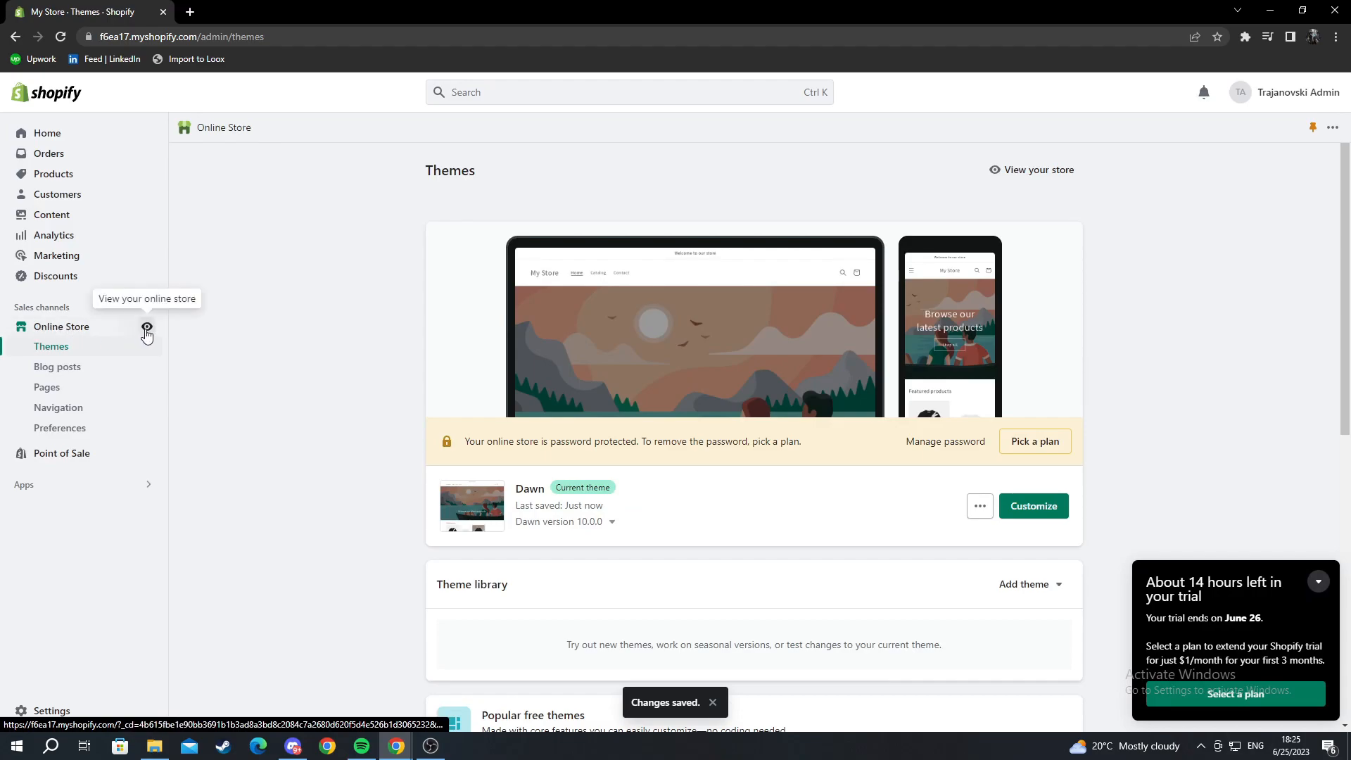
pyautogui.click(146, 335)
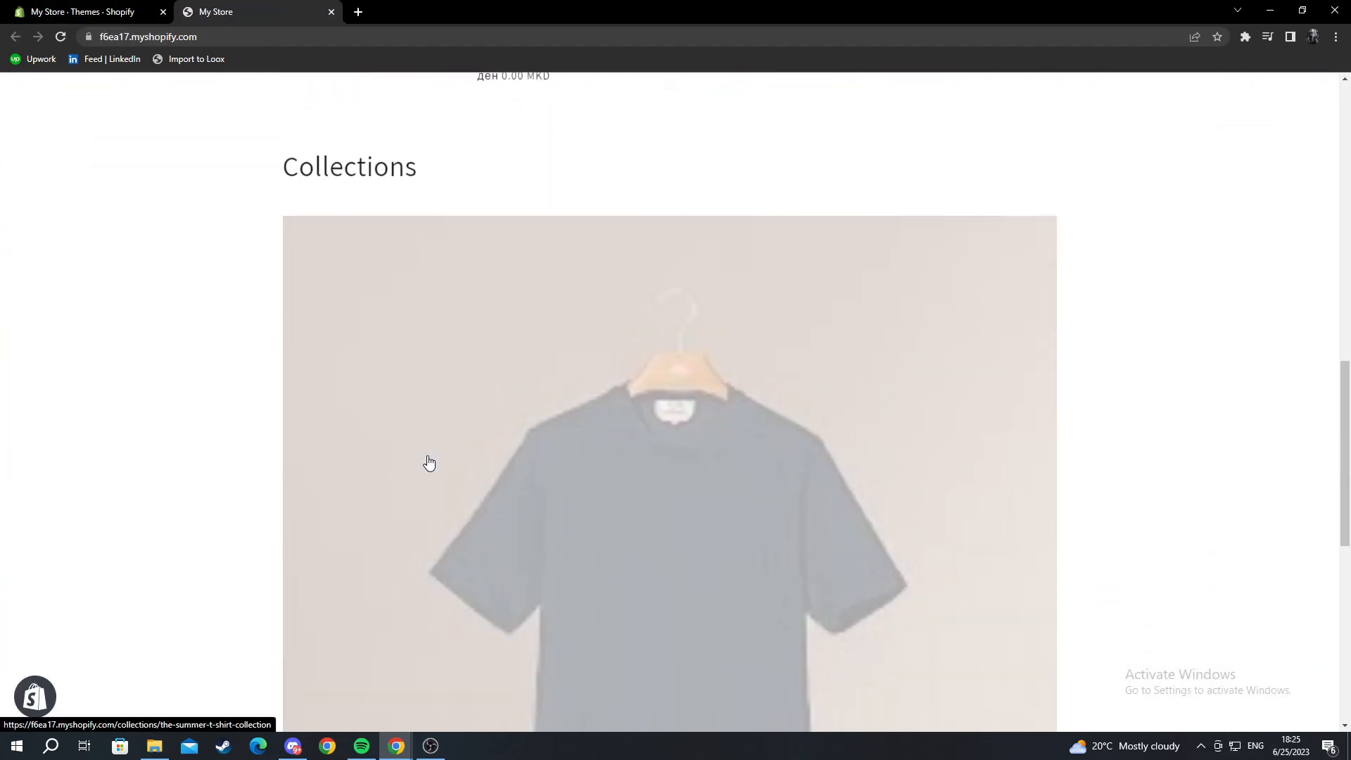
pyautogui.scroll(-3)
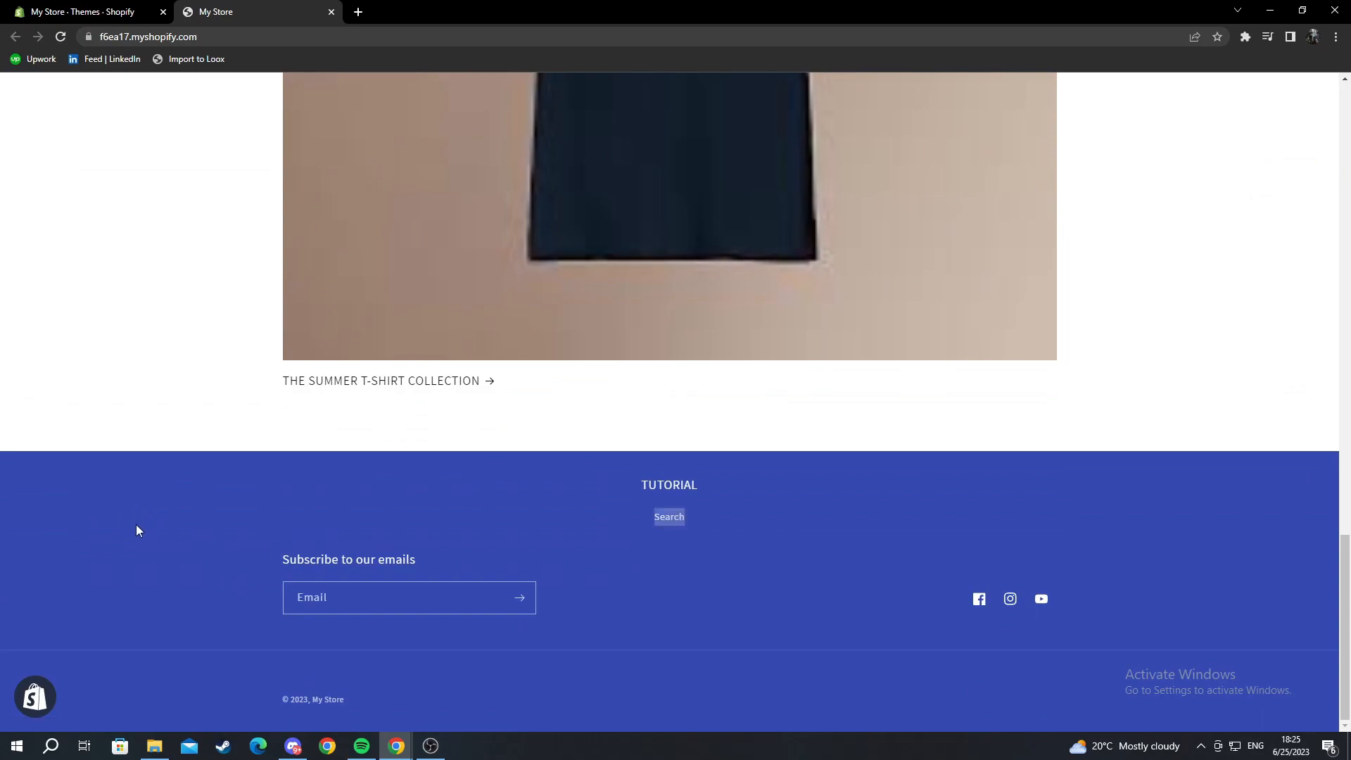